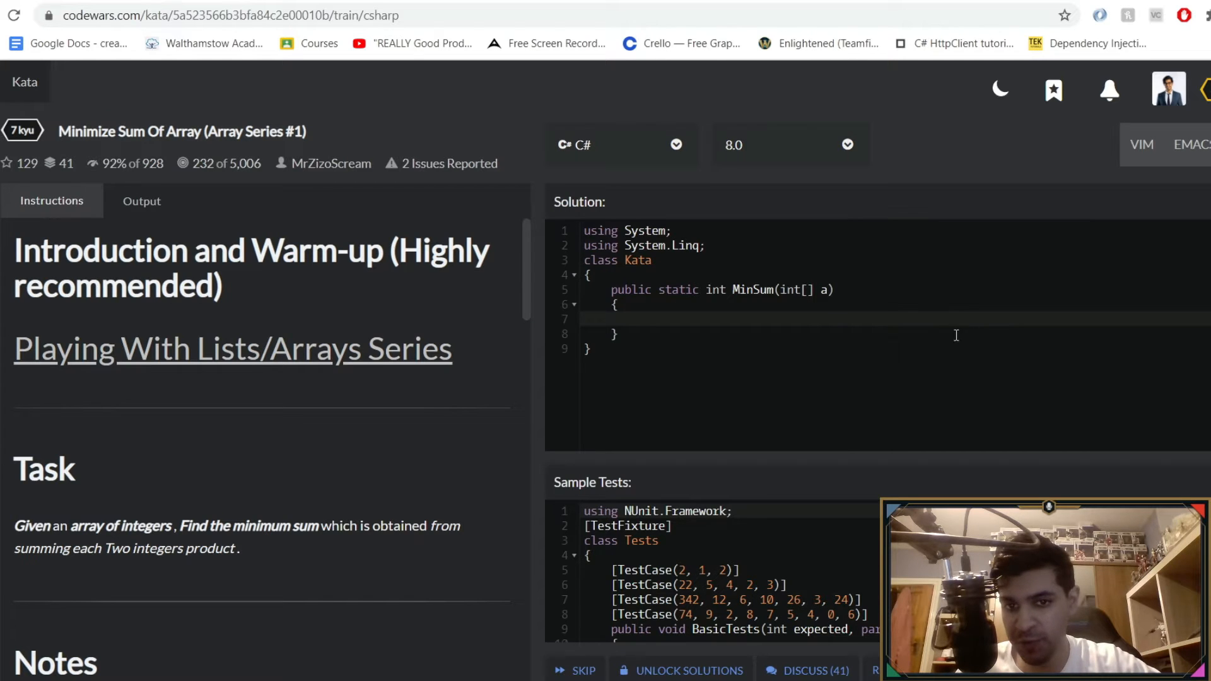
pyautogui.moveTo(716, 373)
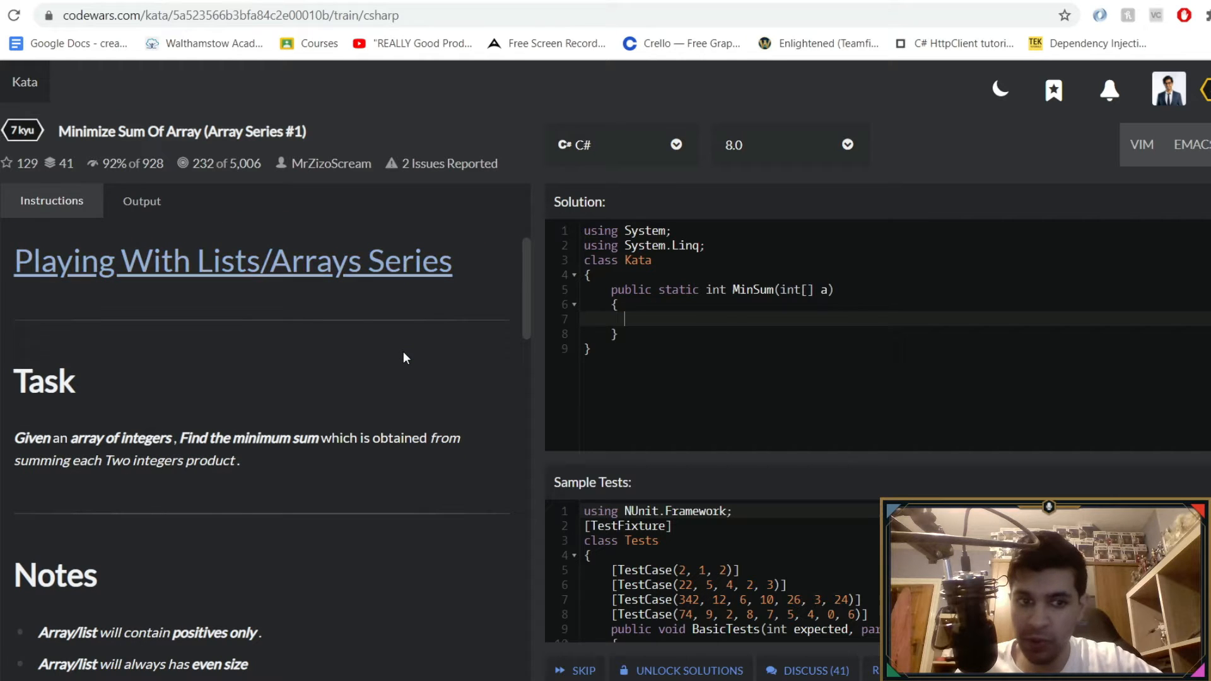
pyautogui.moveTo(149, 327)
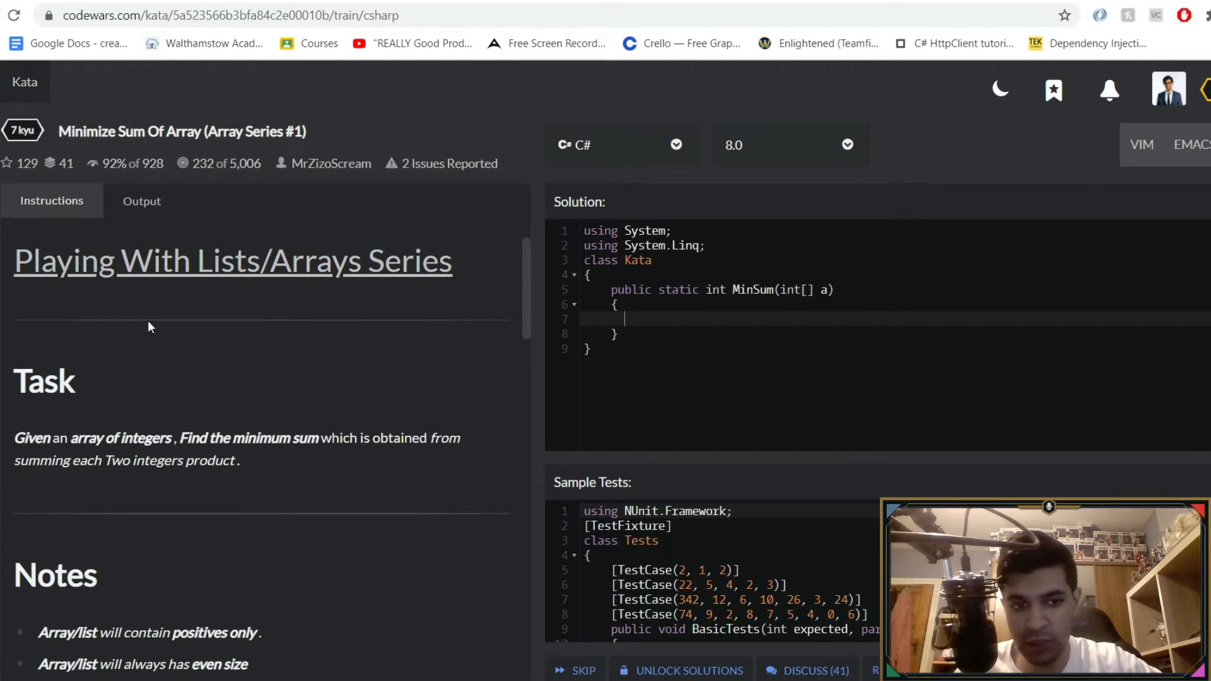
# Scroll to the MinSum method and place the cursor inside its body.
pyautogui.scroll(-3)
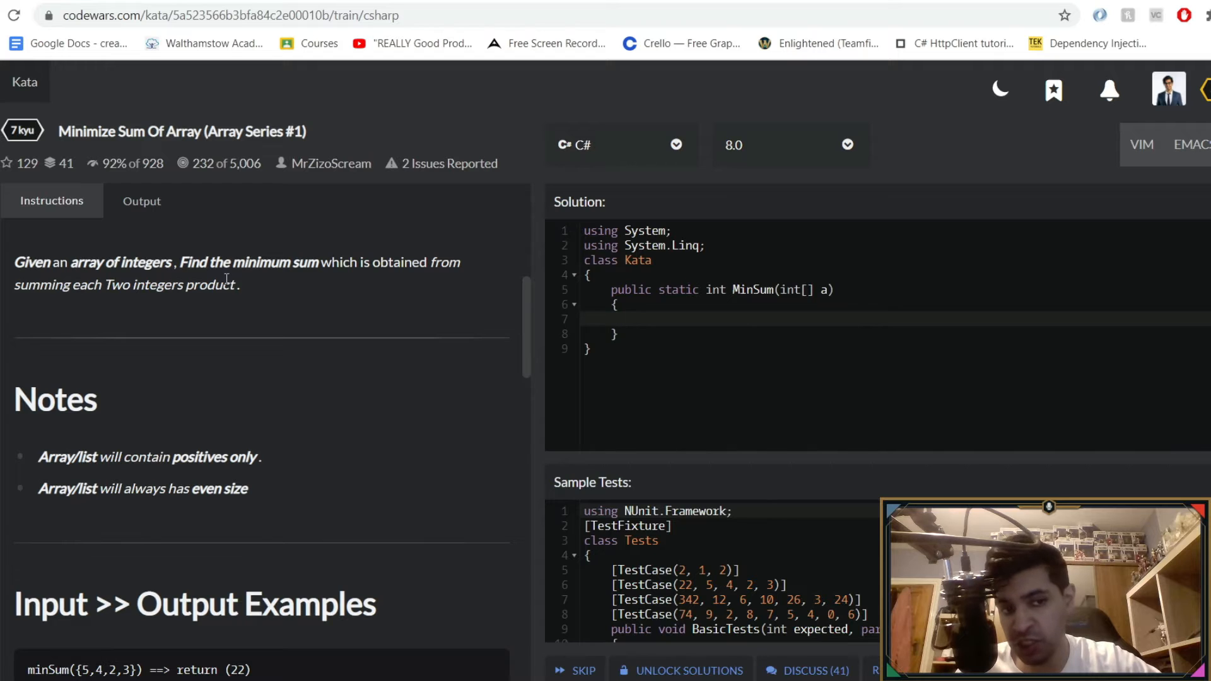
pyautogui.scroll(-3)
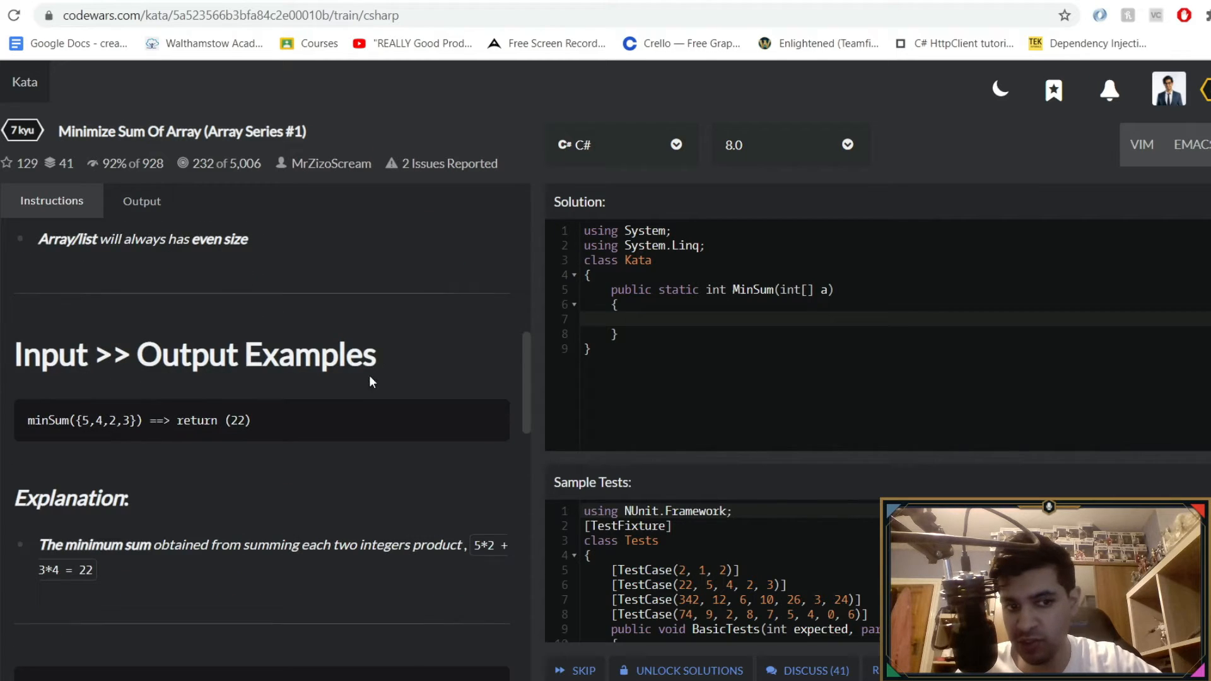
pyautogui.scroll(-3)
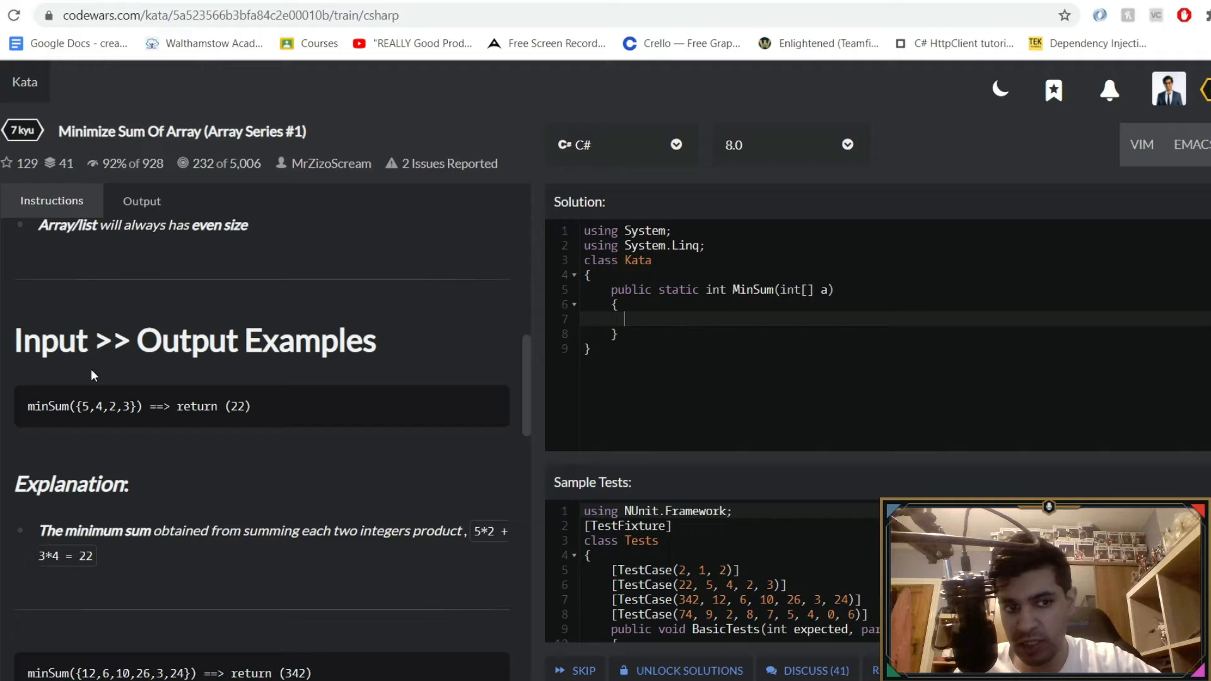
pyautogui.moveTo(130, 424)
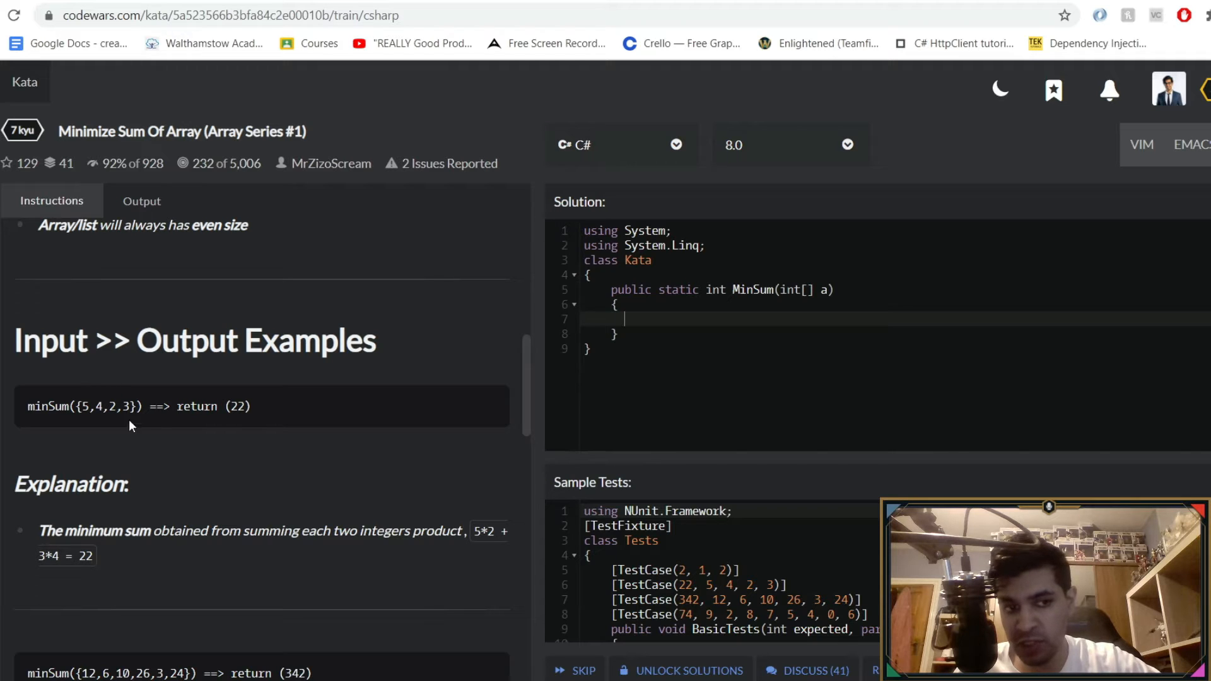
pyautogui.moveTo(225, 424)
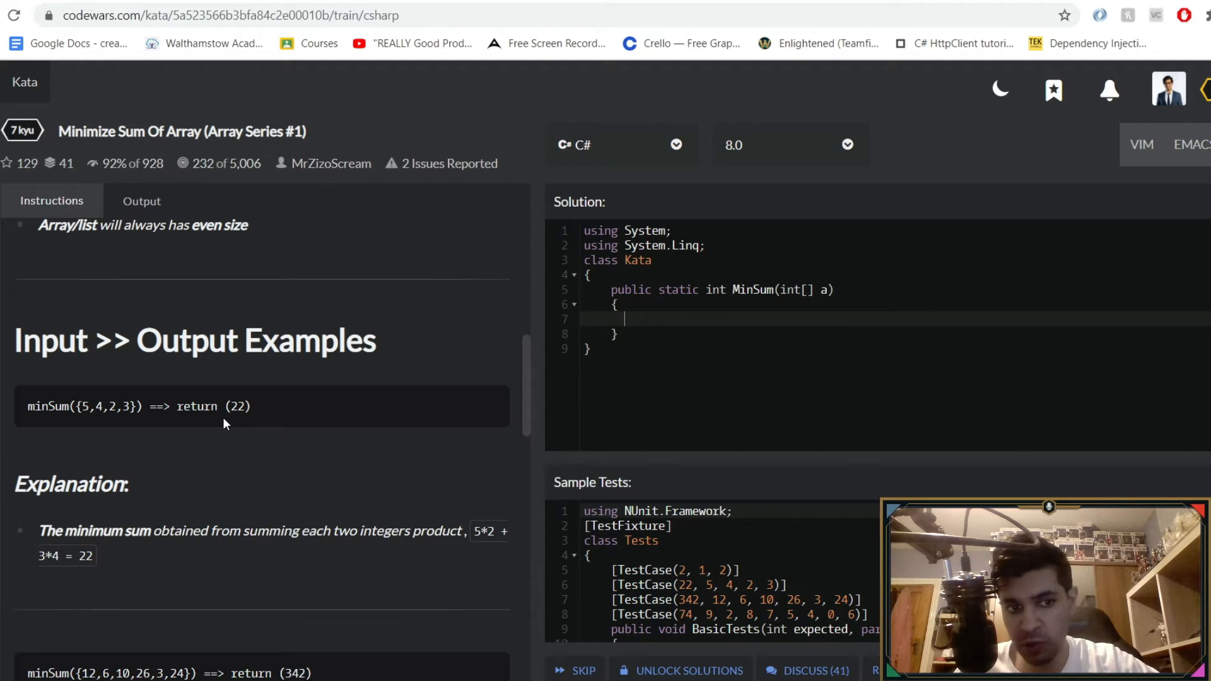
pyautogui.moveTo(216, 430)
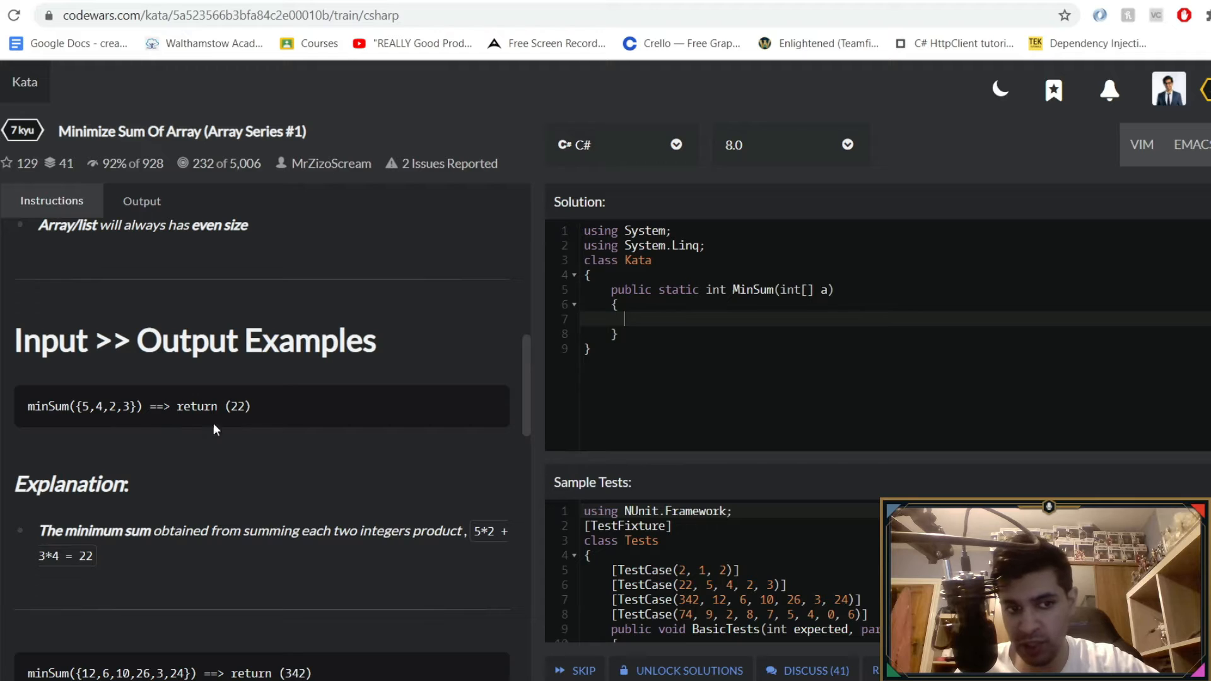
pyautogui.moveTo(116, 398)
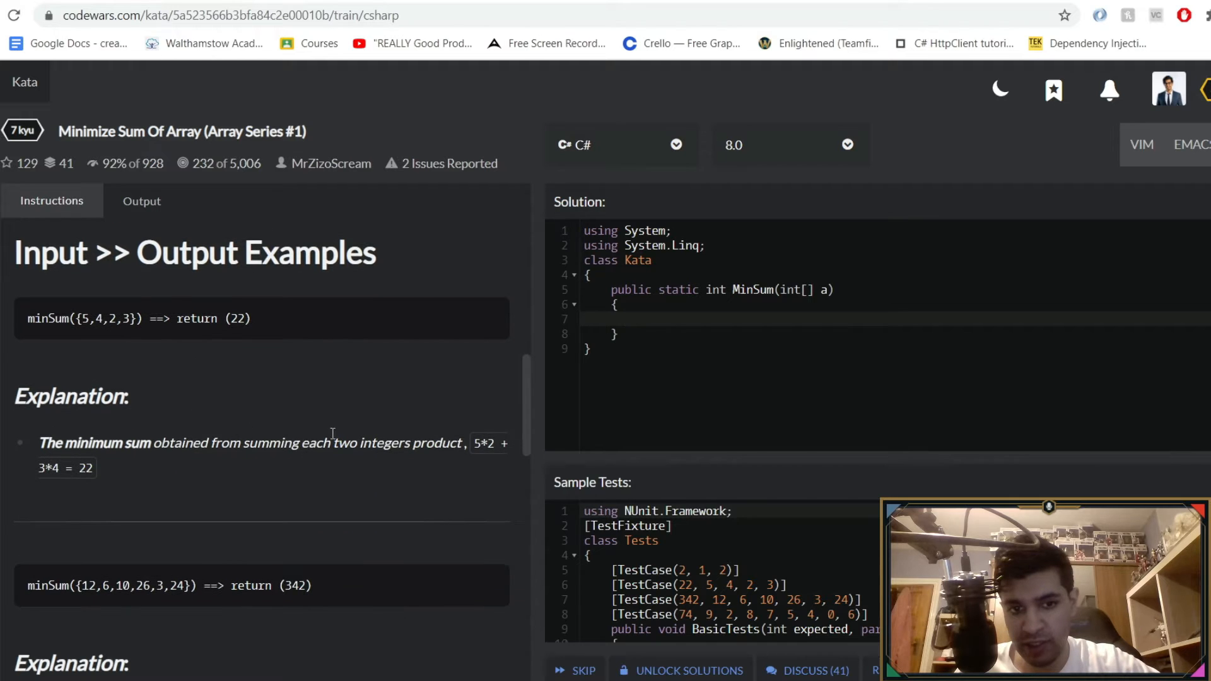
pyautogui.scroll(-3)
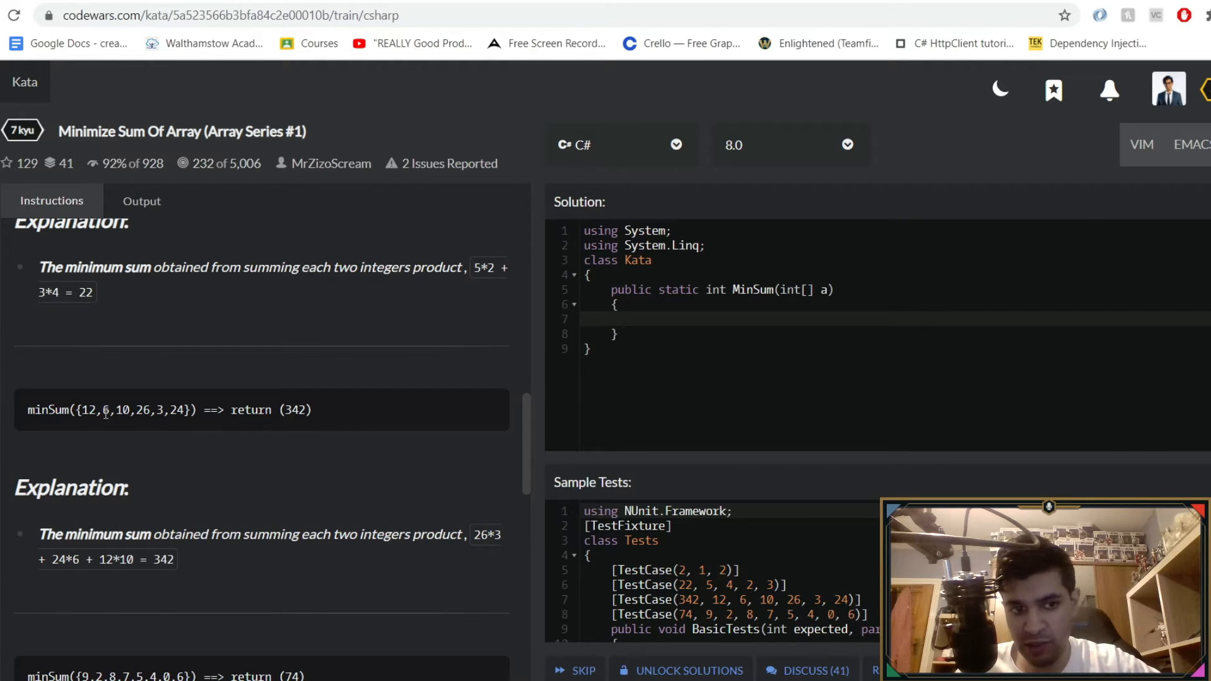
pyautogui.click(633, 318)
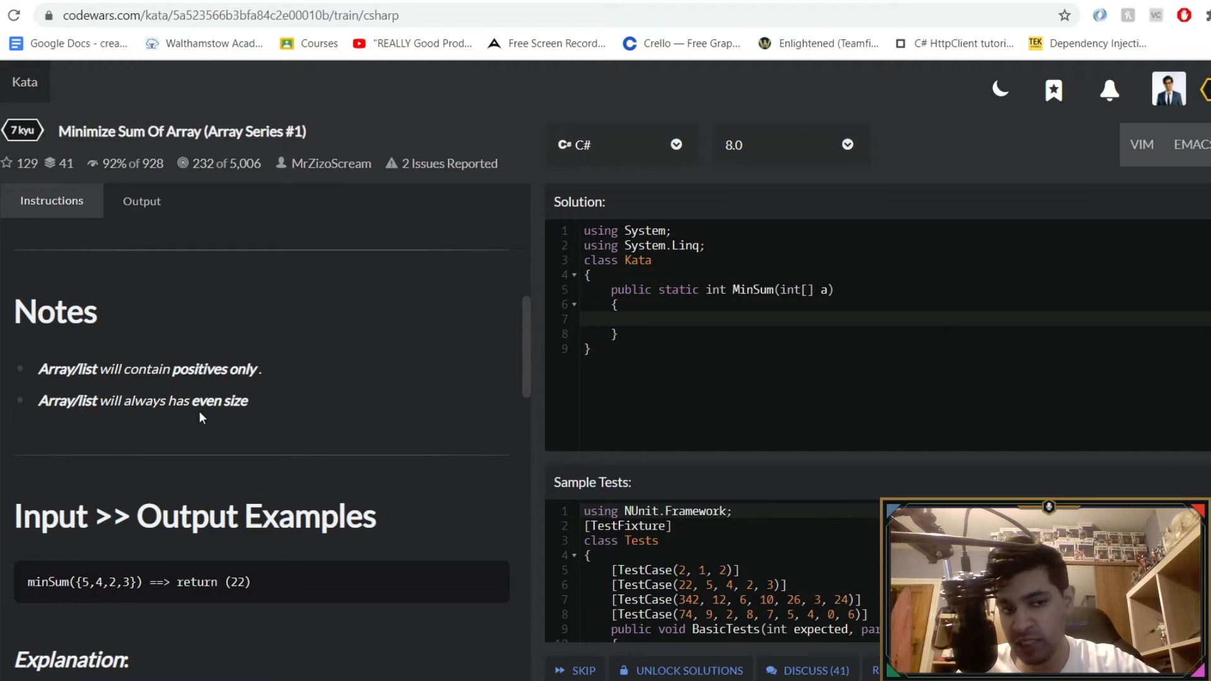
pyautogui.moveTo(313, 385)
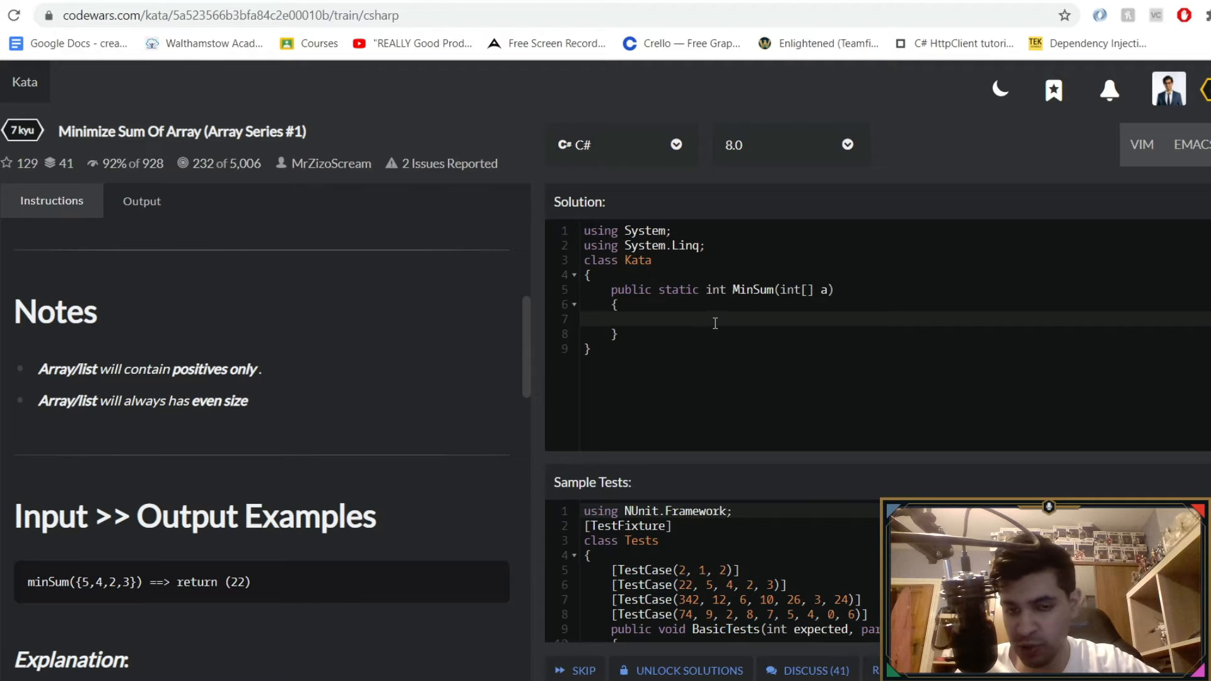
pyautogui.click(625, 319)
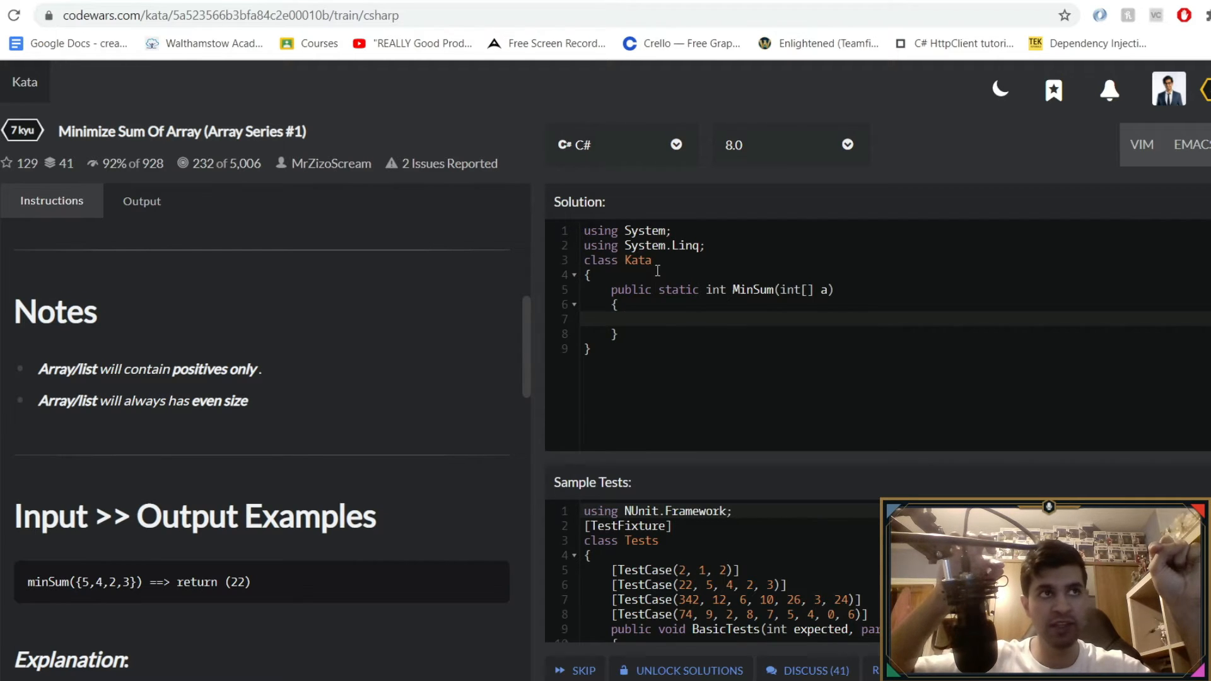
pyautogui.click(624, 319)
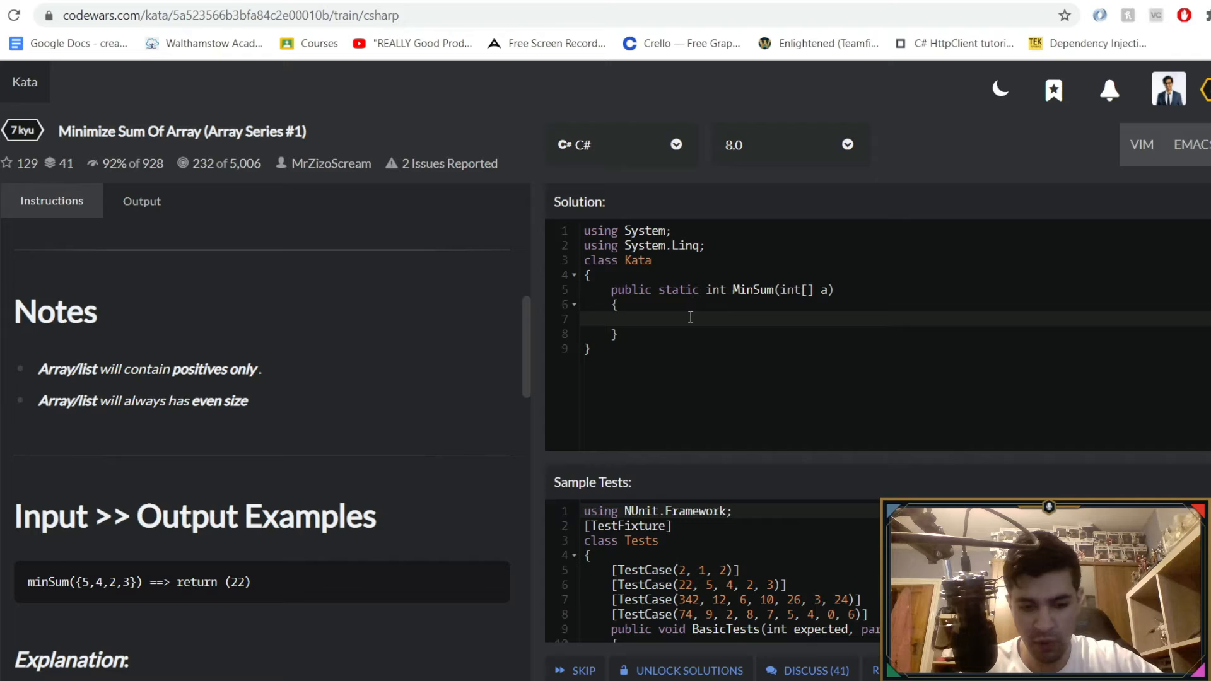
# Add 'var sampleArr = a;' and 'Array.Sort(sampleArr);' on separate lines.
pyautogui.write('var sampleAr')
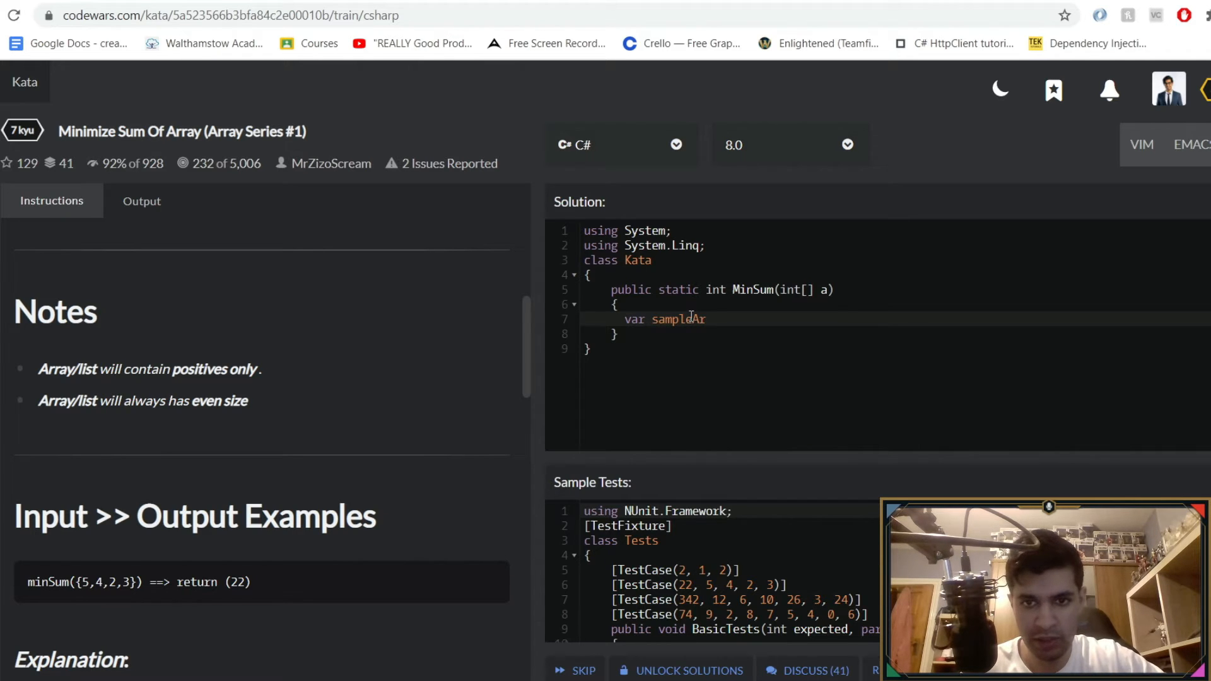
pyautogui.write('= a;')
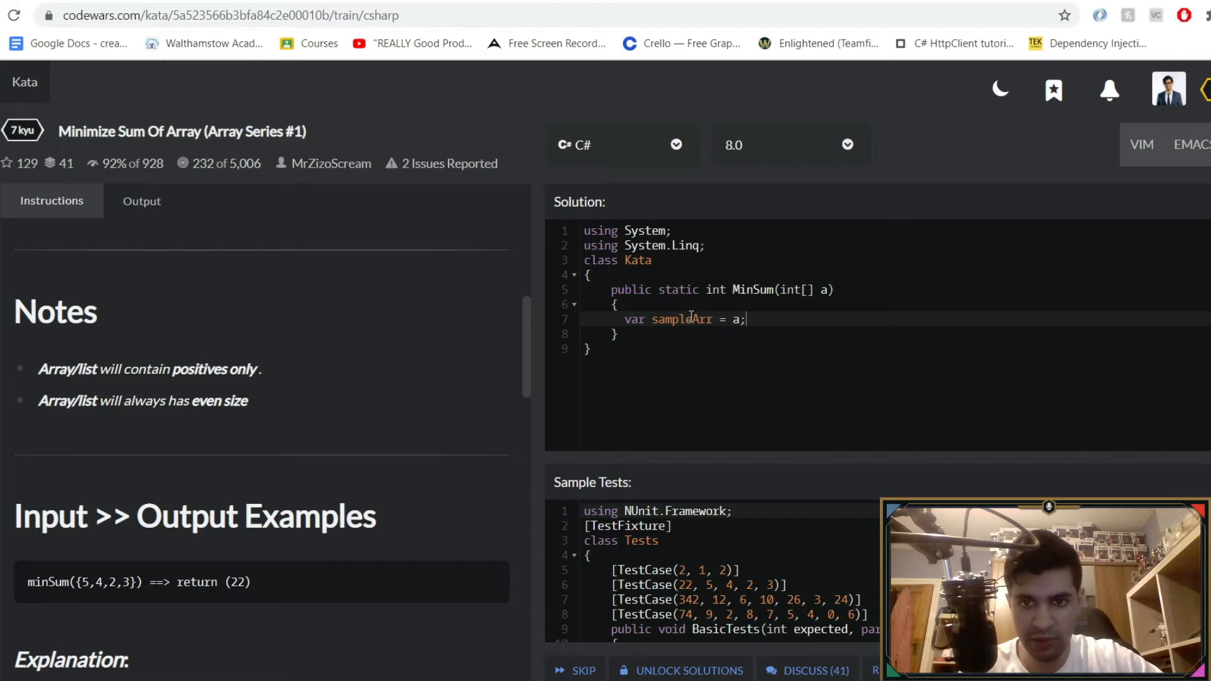
pyautogui.press('Enter')
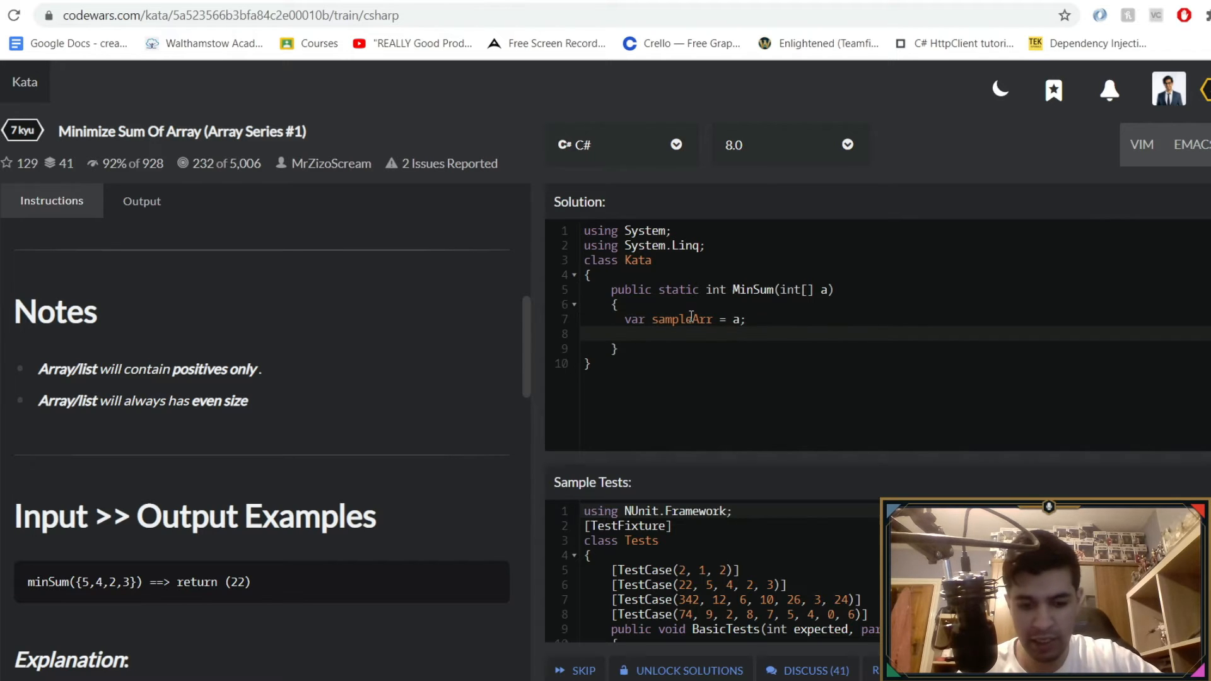
pyautogui.write('Array.Sort')
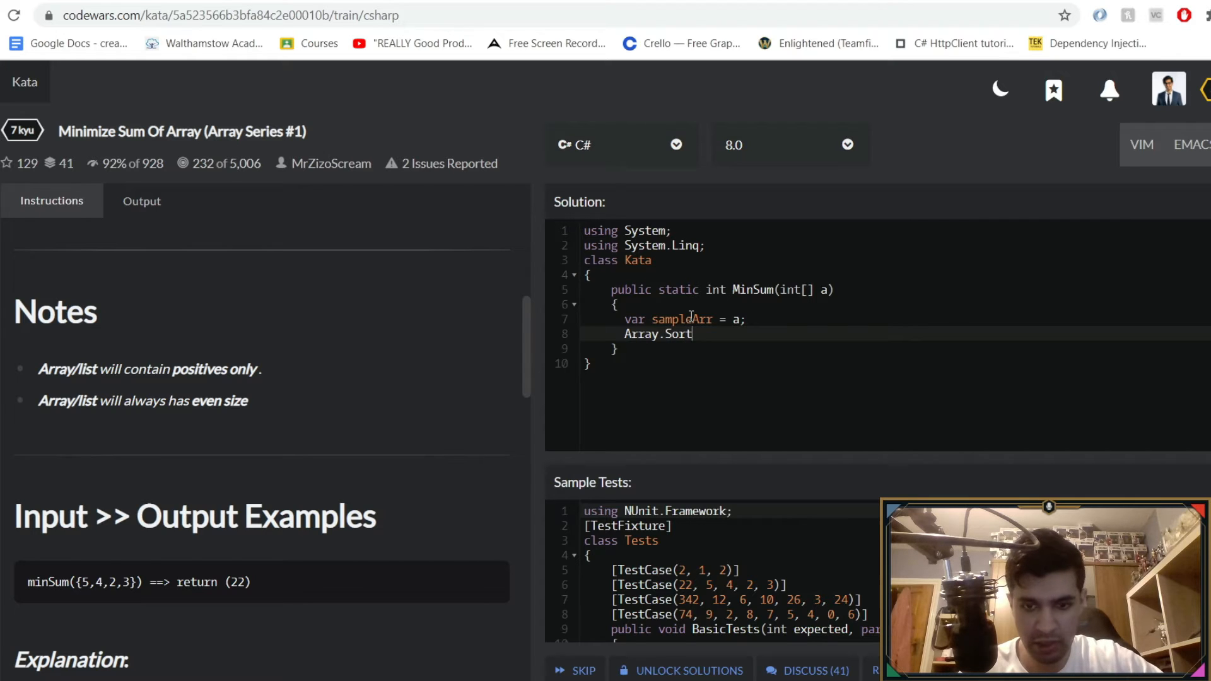
pyautogui.write('(sample)')
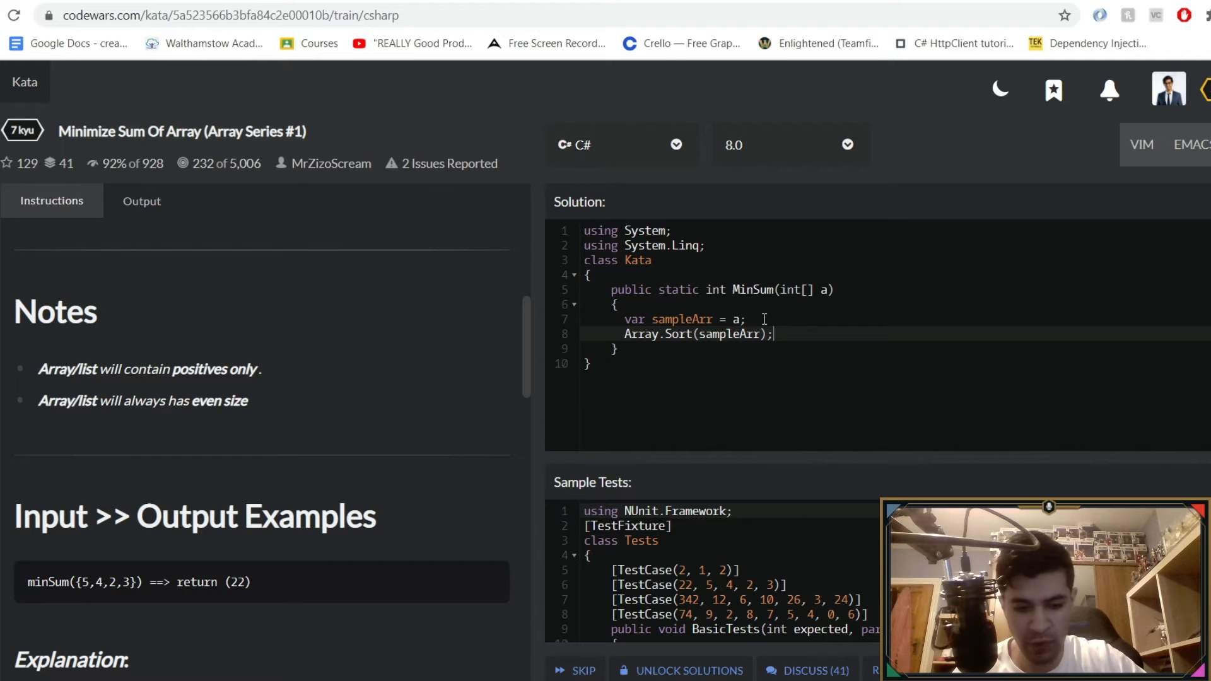
# Write a for loop header starting at var x = 0 with condition x < sampleArr.Length.
pyautogui.write('for')
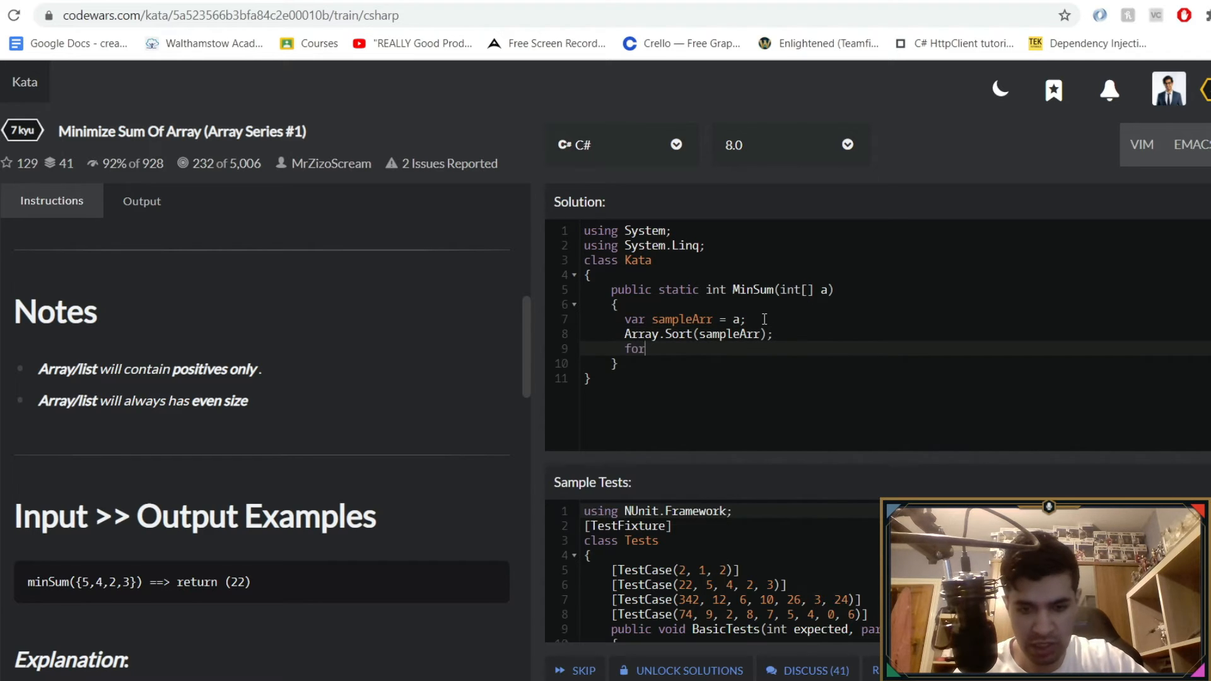
pyautogui.write('()')
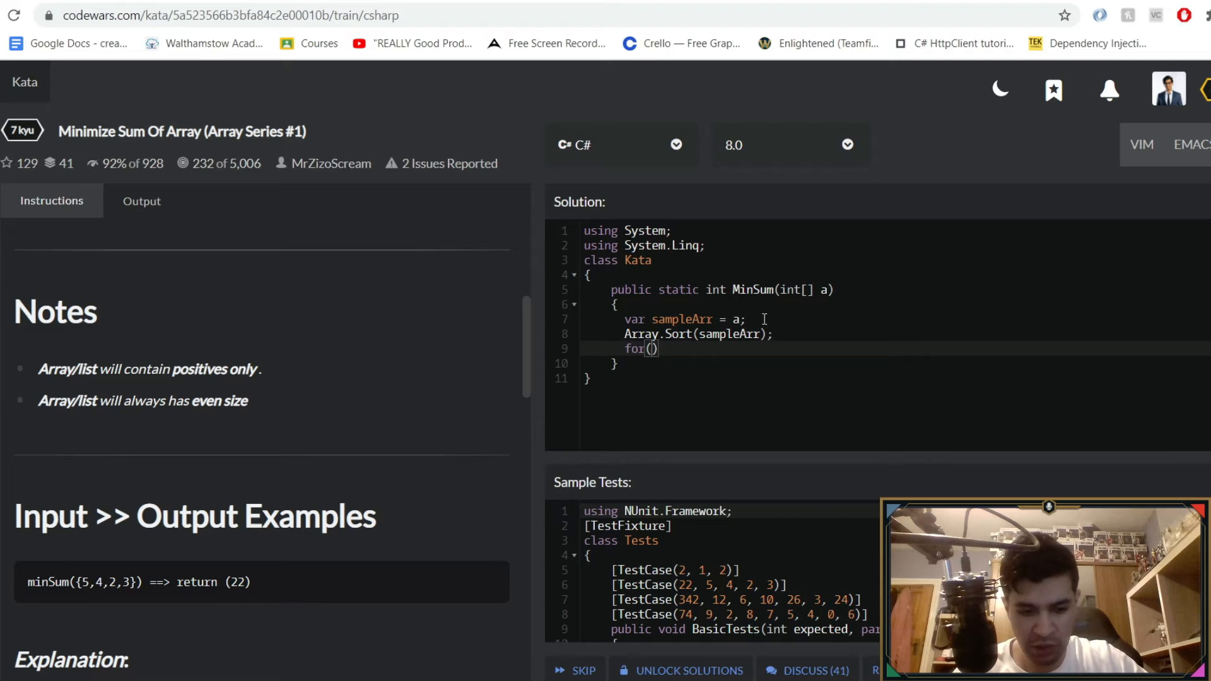
pyautogui.write('var x = 0')
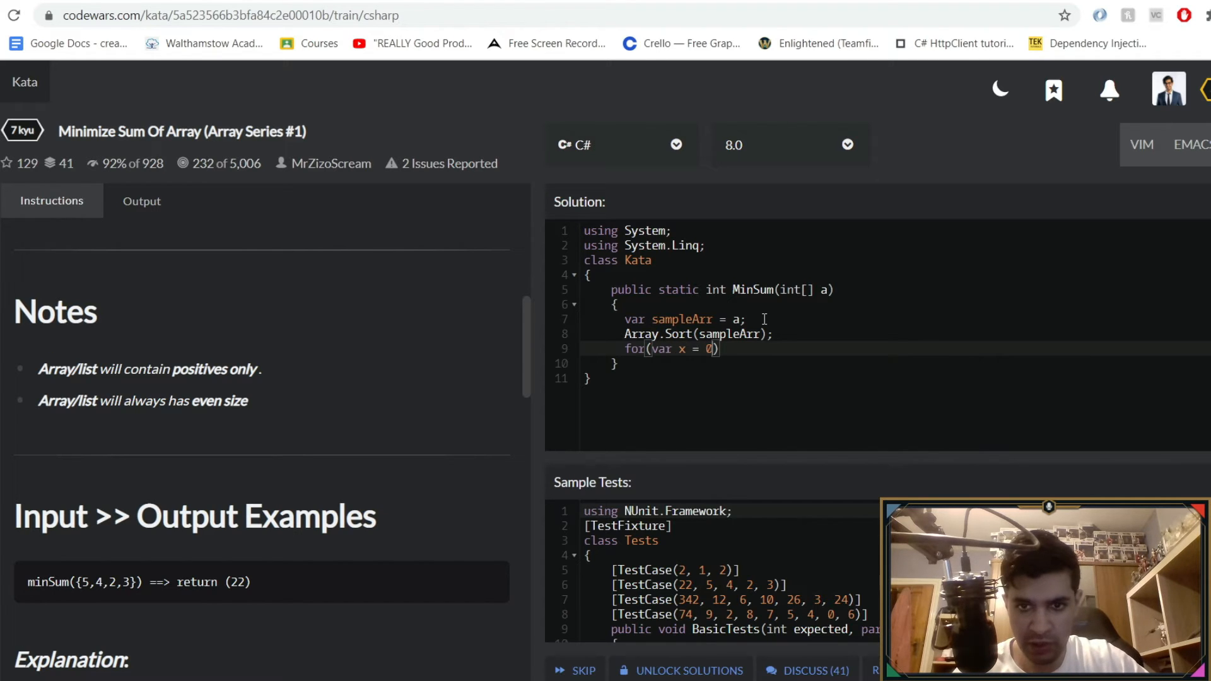
pyautogui.write(';')
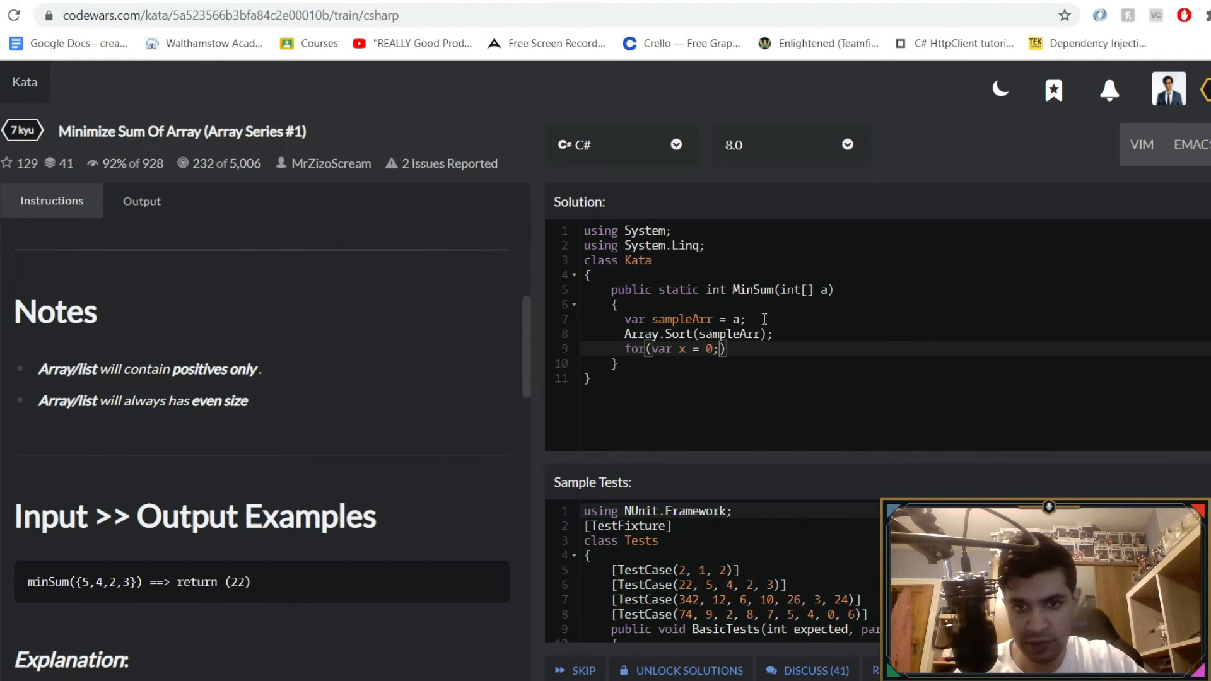
pyautogui.write('x <')
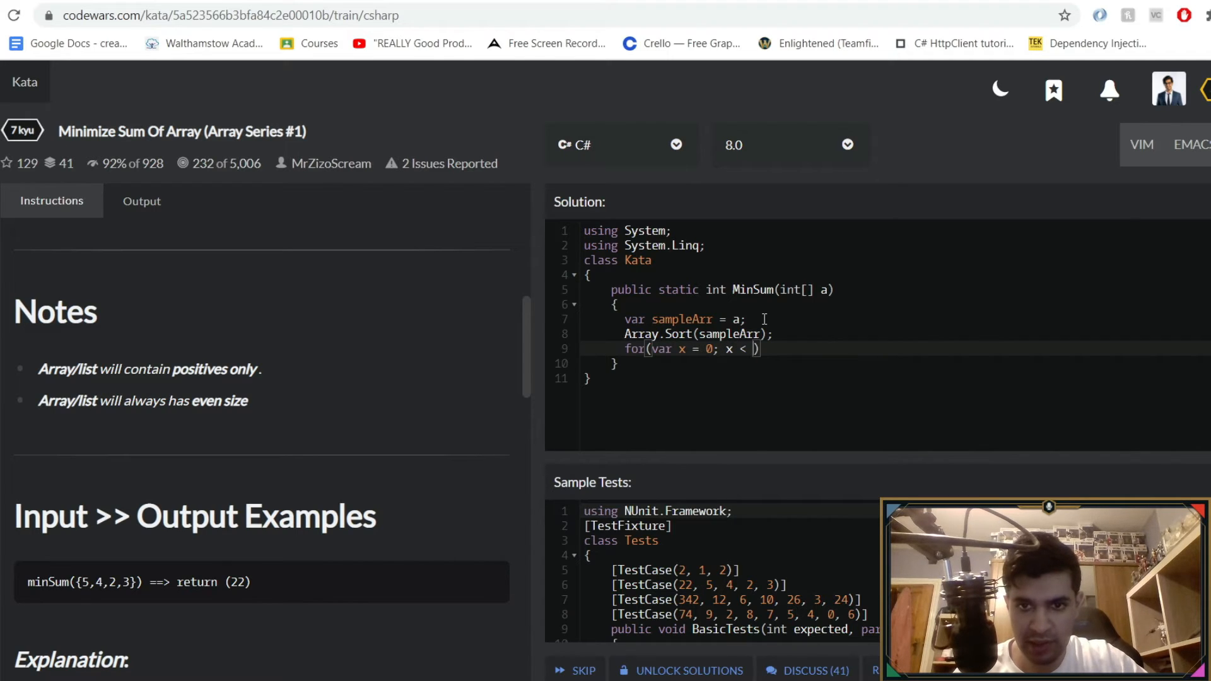
pyautogui.write('sample.')
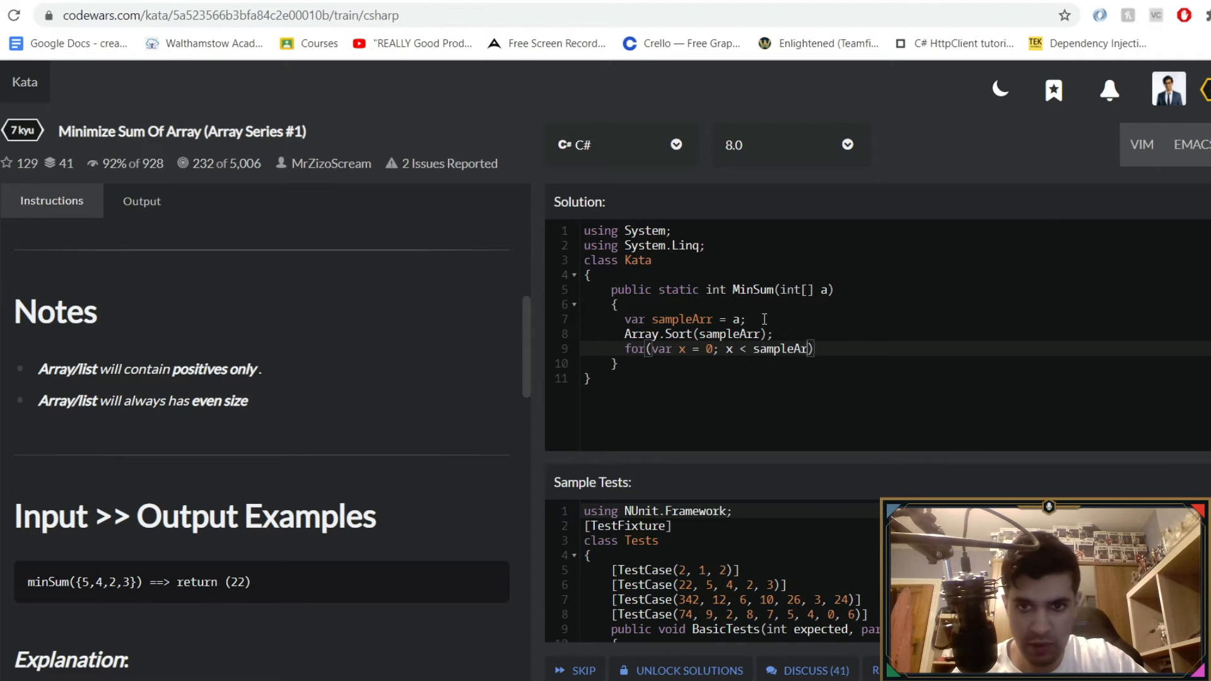
pyautogui.write('.Length')
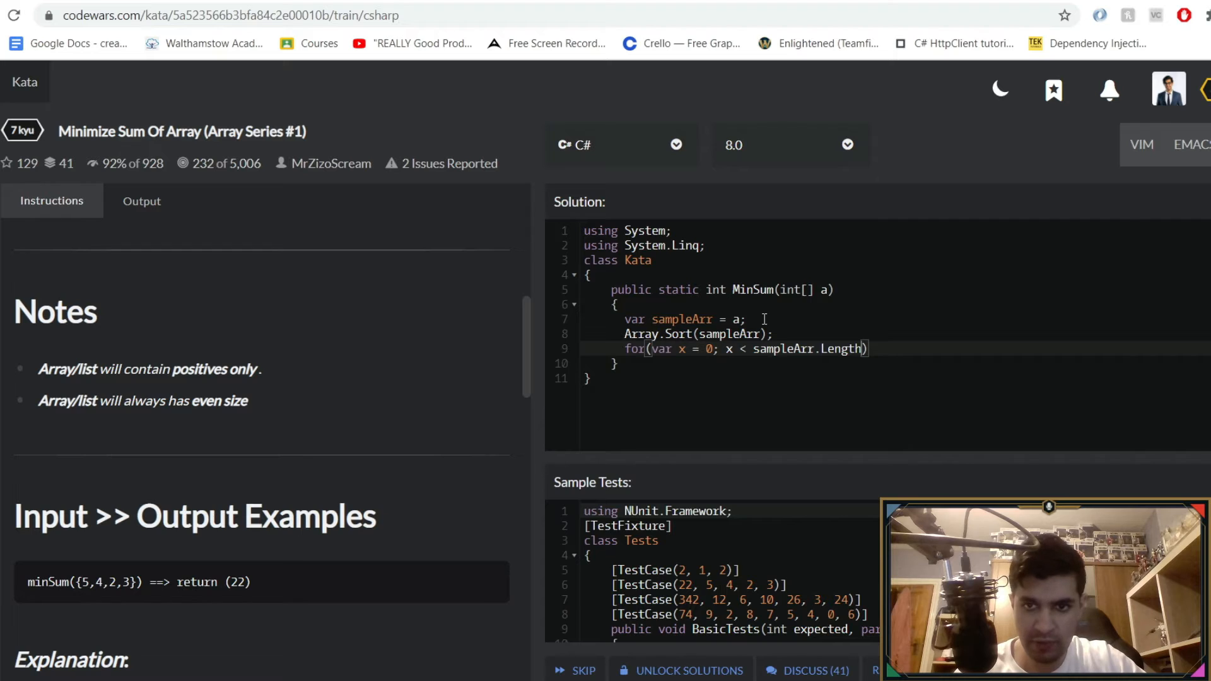
pyautogui.write(';)')
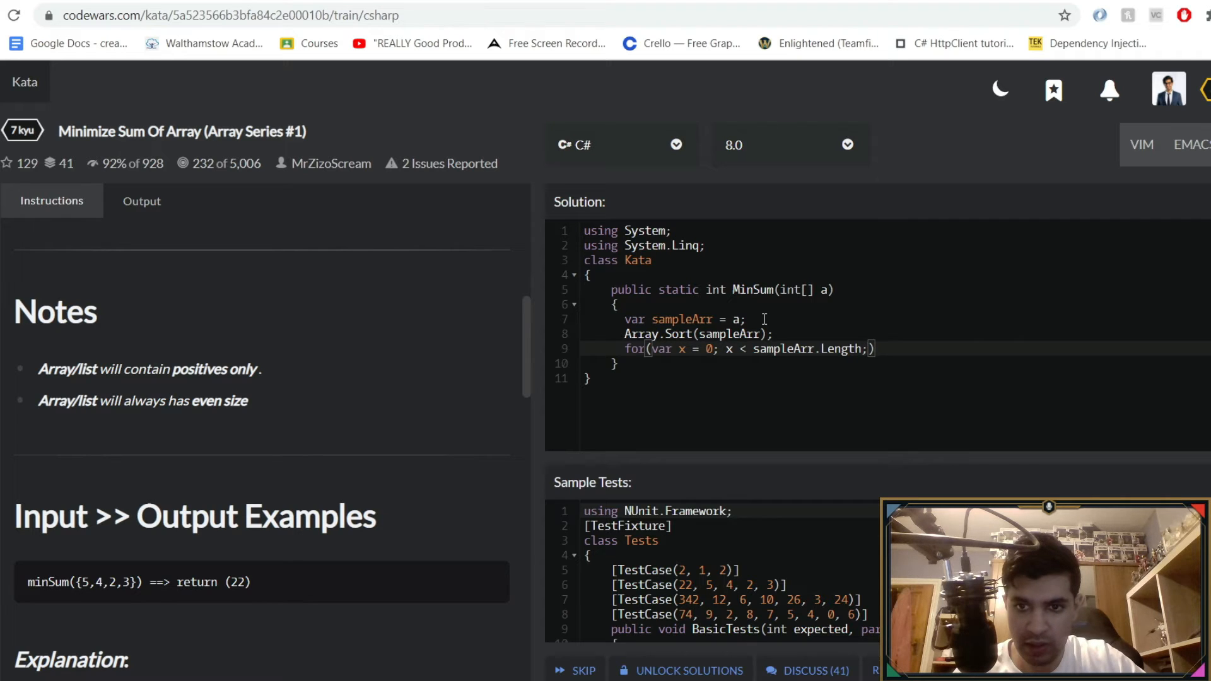
pyautogui.press('Backspace')
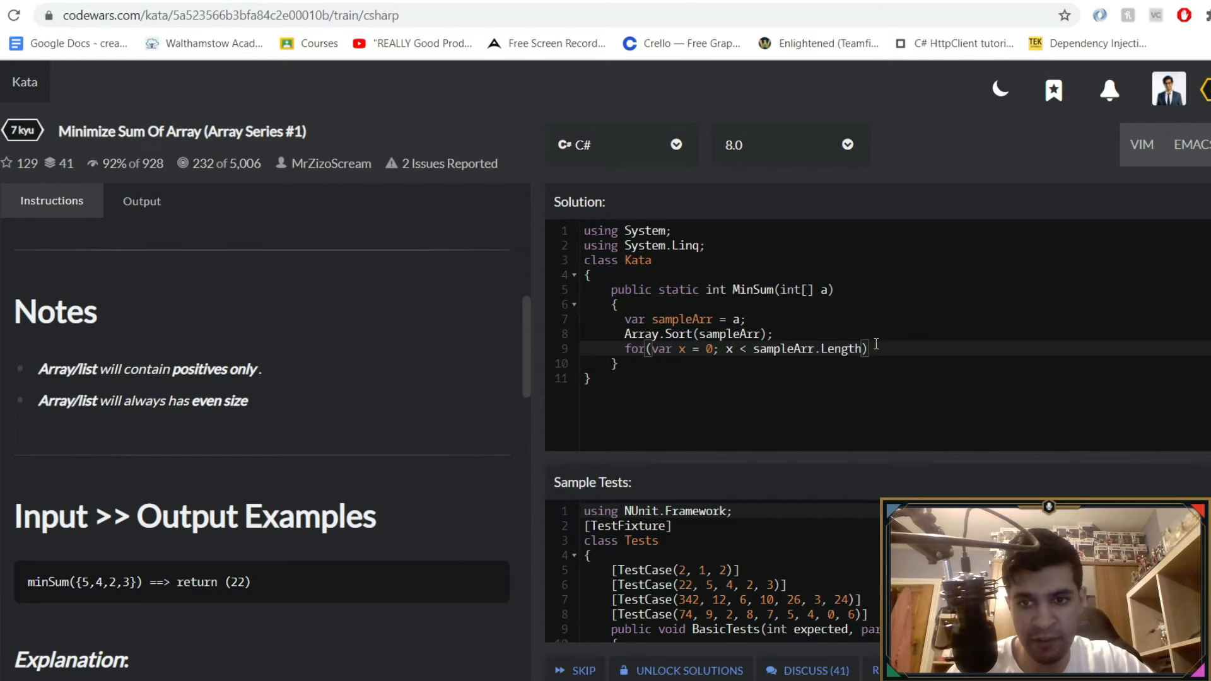
# Change the condition to x < (sampleArr.Length / 2); x++ and add empty braces.
pyautogui.write('/2')
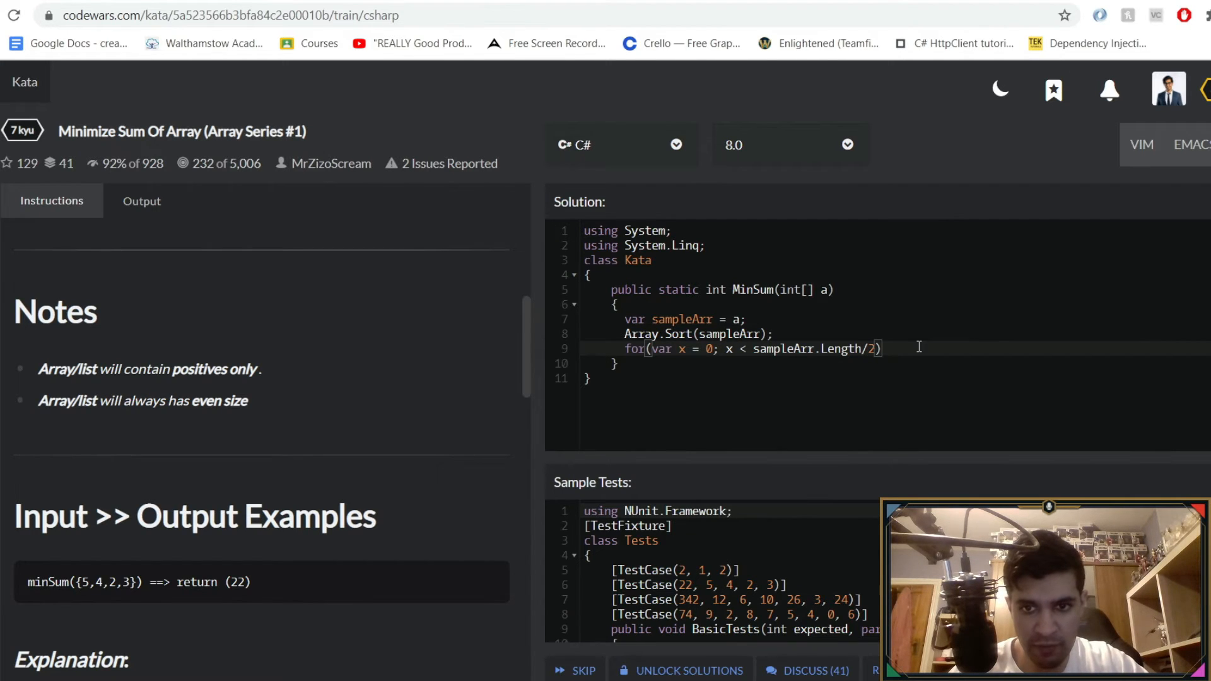
pyautogui.press('Backspace')
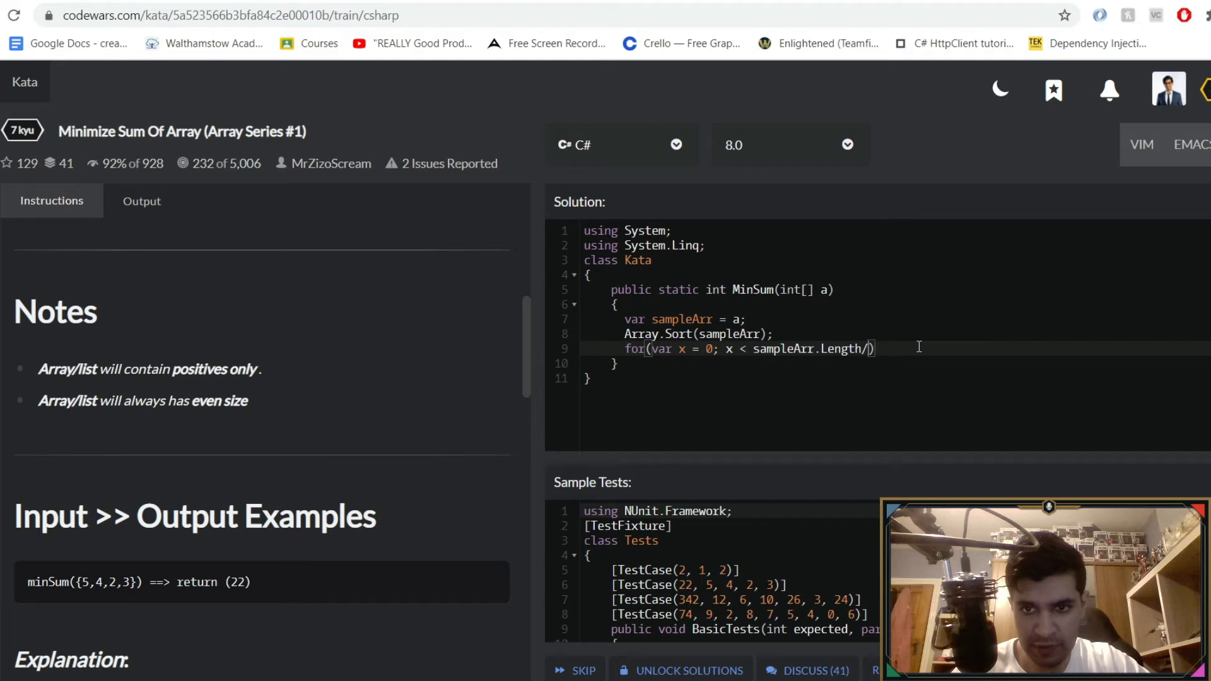
pyautogui.press('BackSpace')
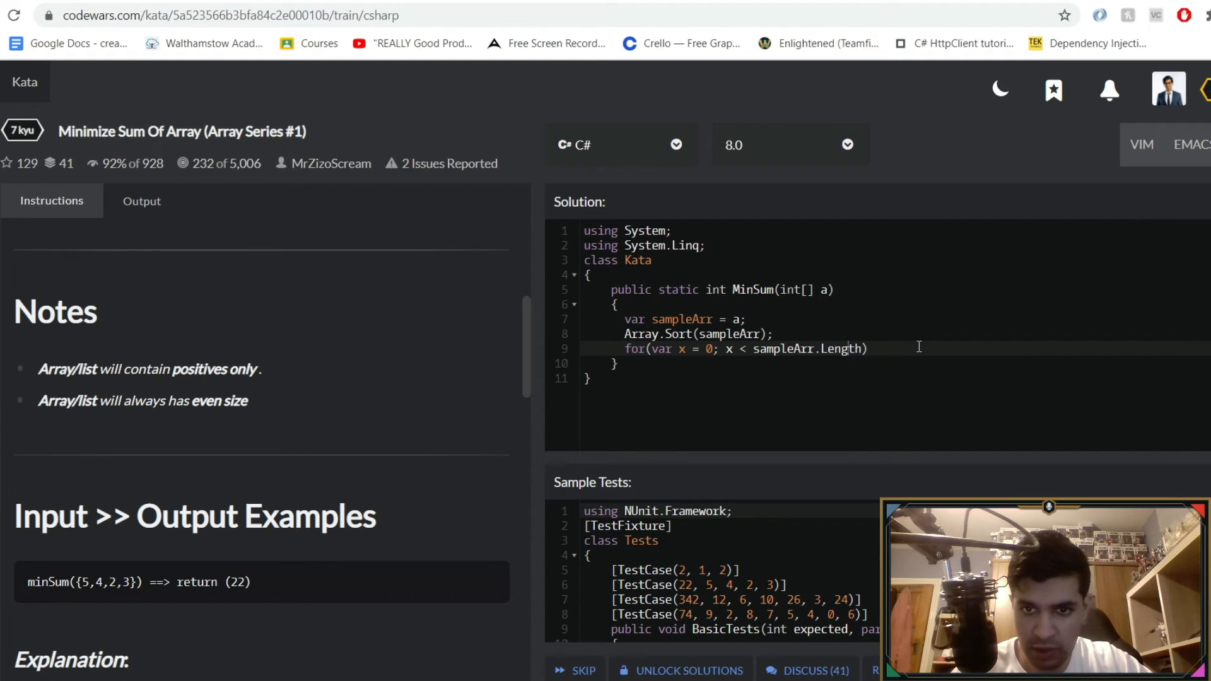
pyautogui.click(750, 348)
pyautogui.write('(')
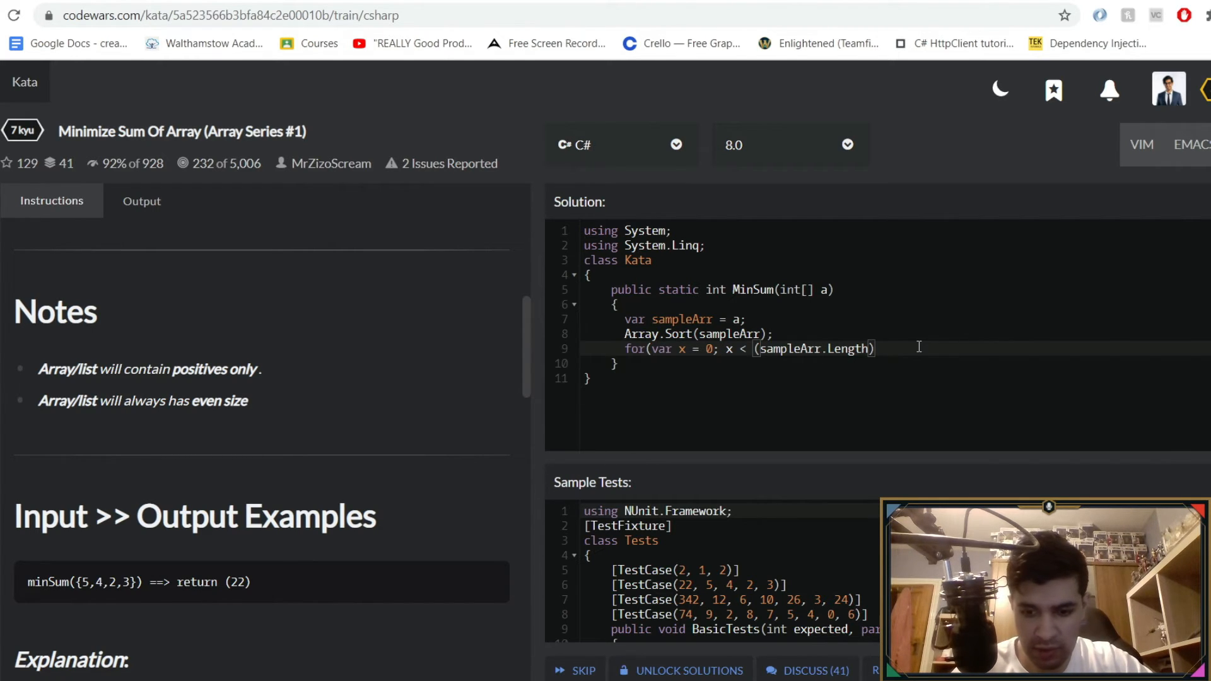
pyautogui.write('/')
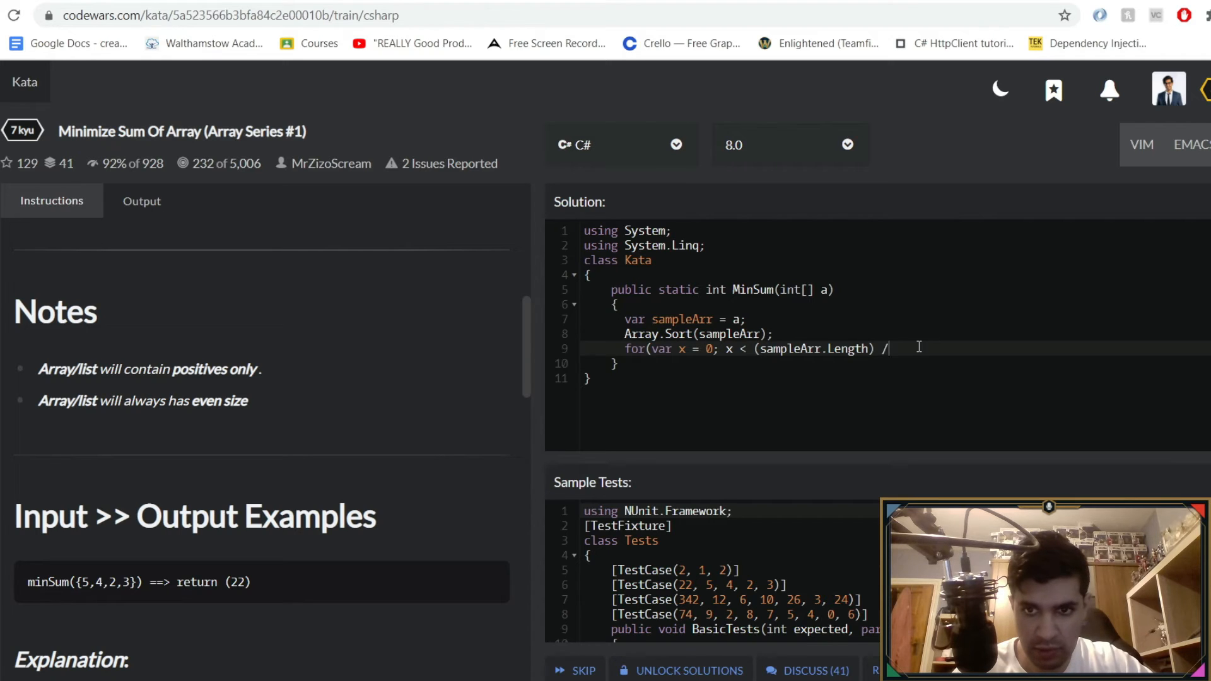
pyautogui.write('2;')
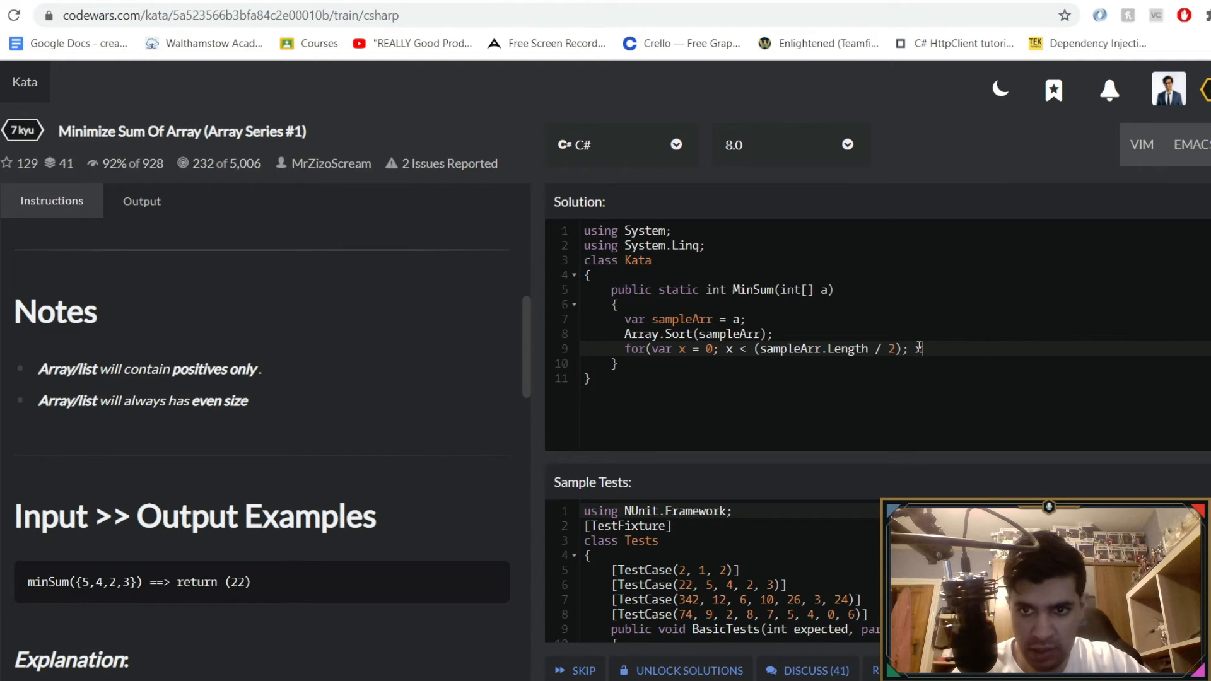
pyautogui.write('++)')
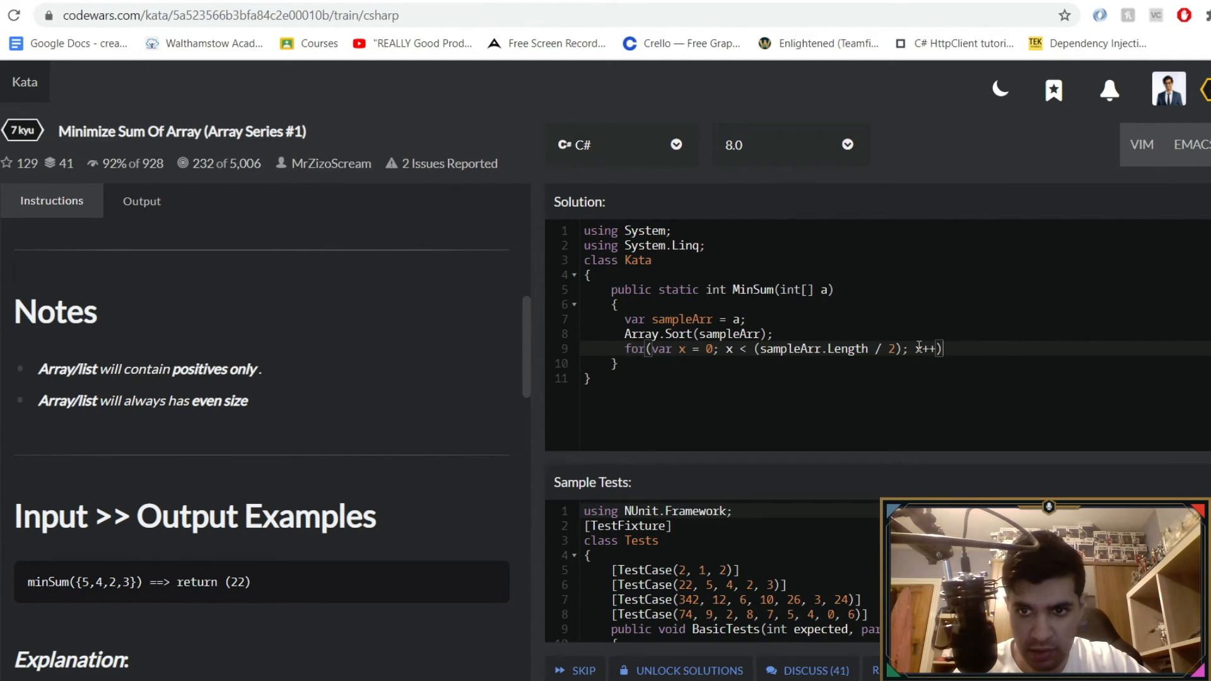
pyautogui.write('{}')
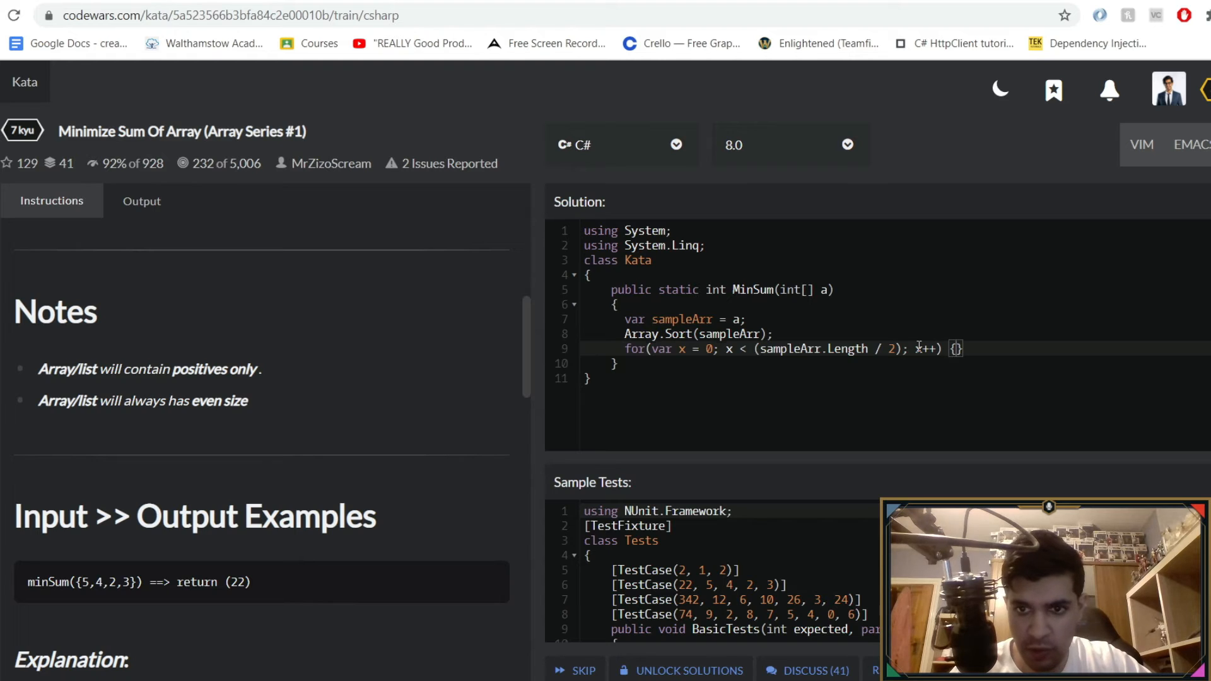
pyautogui.press('enter')
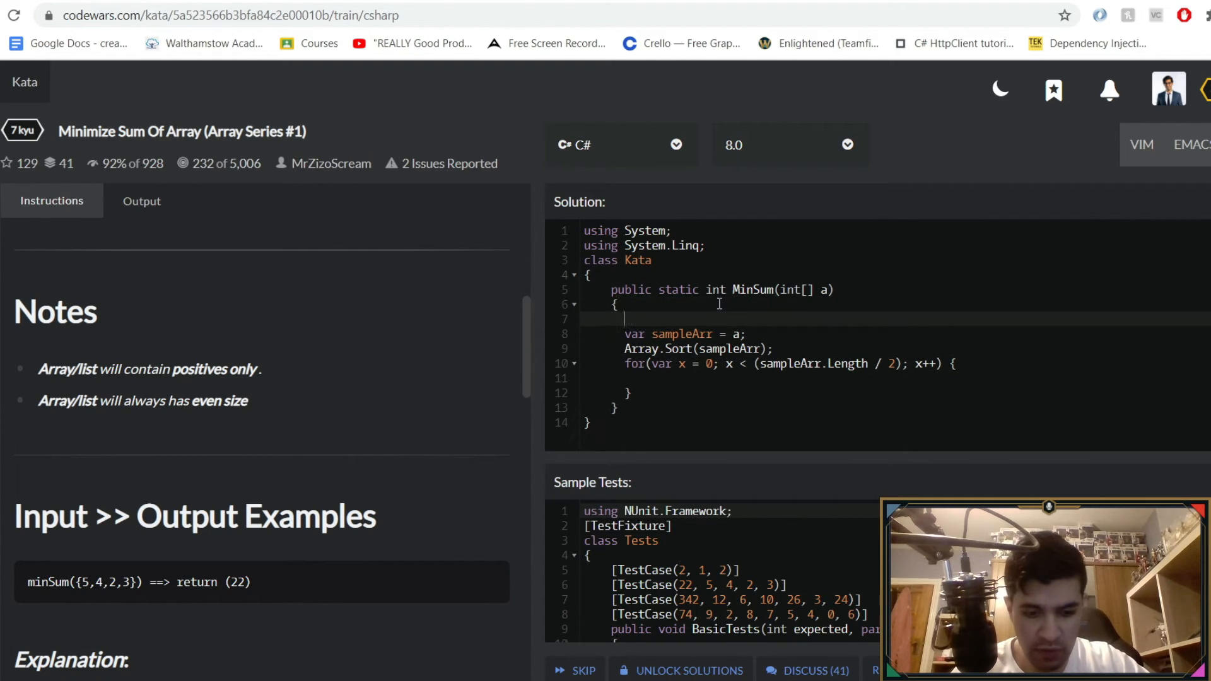
# Declare finalProduct = 0 and add sampleArr[x] * sampleArr[Length-(1 + x)] inside the loop.
pyautogui.write('var finalProdu')
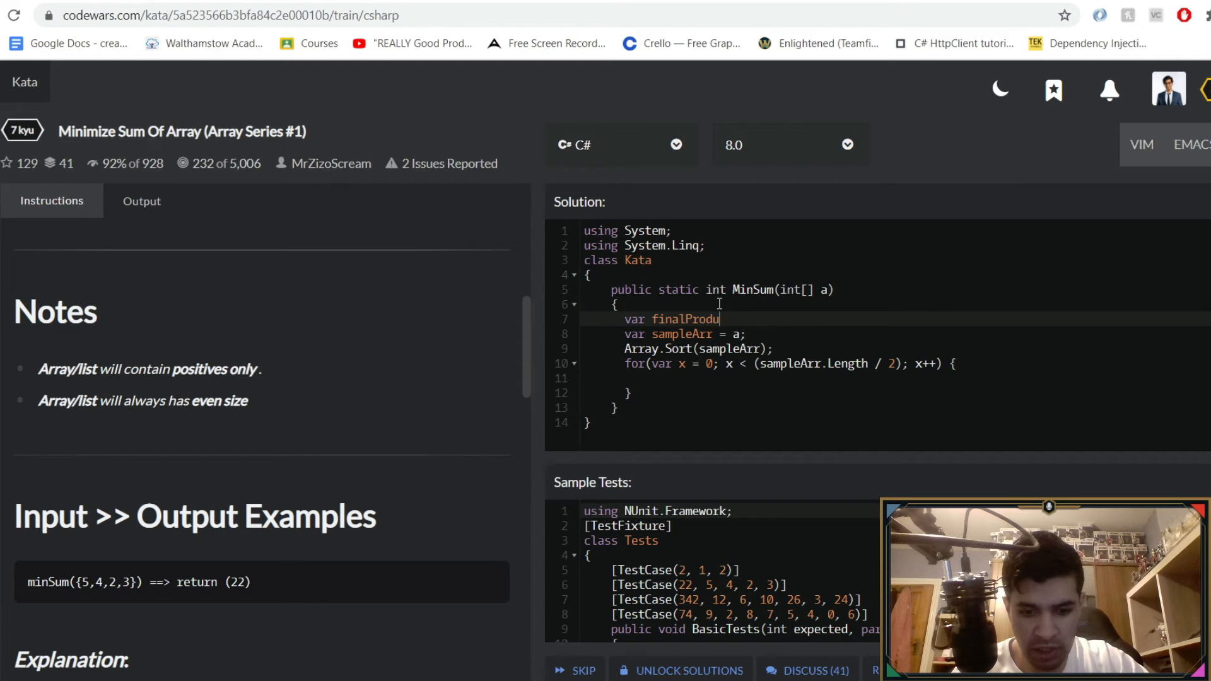
pyautogui.write('ct = 0;')
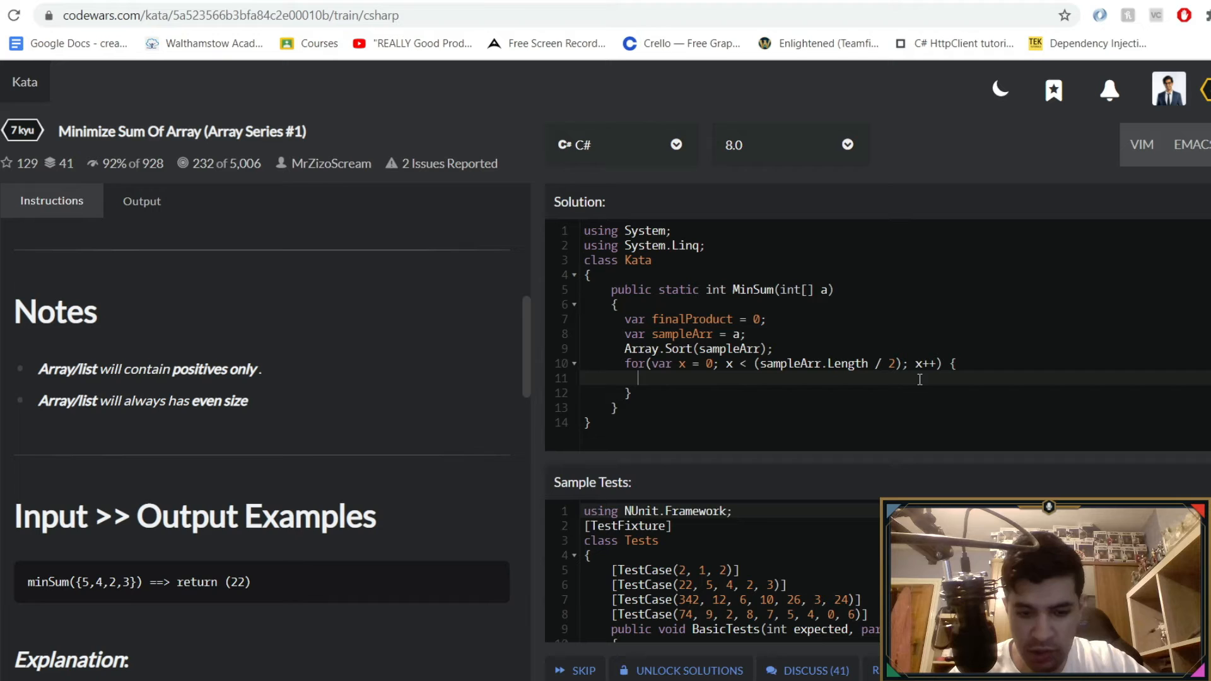
pyautogui.write('finalPr')
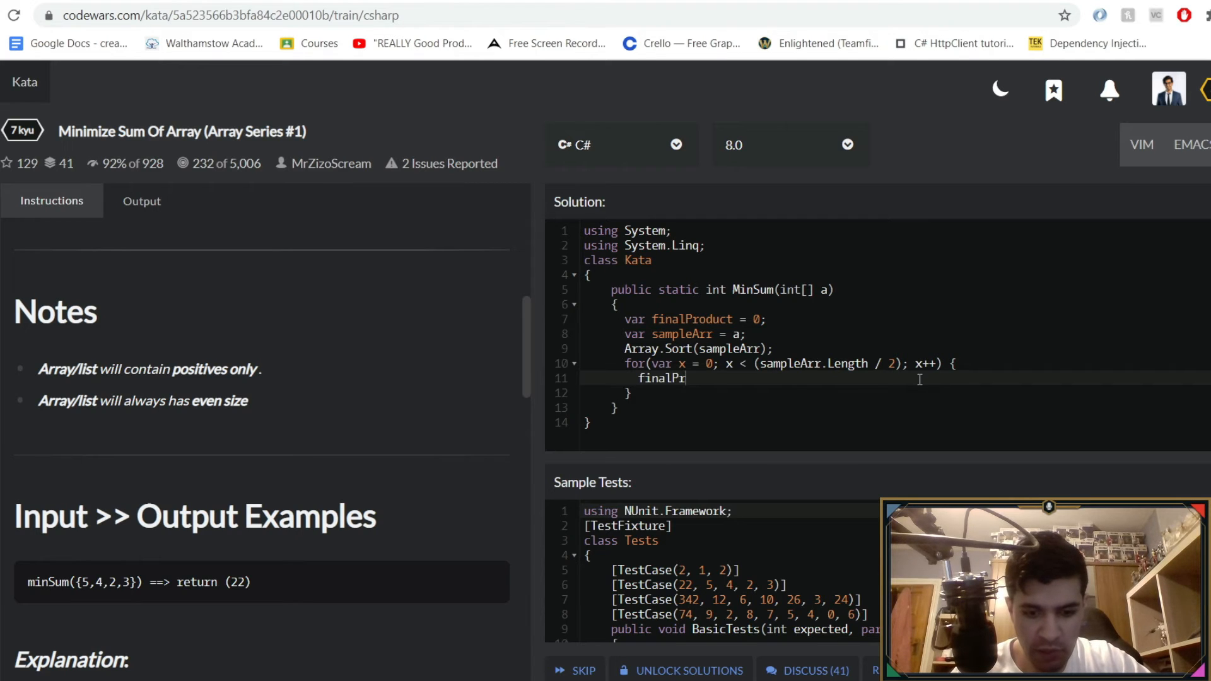
pyautogui.write('oduct +=')
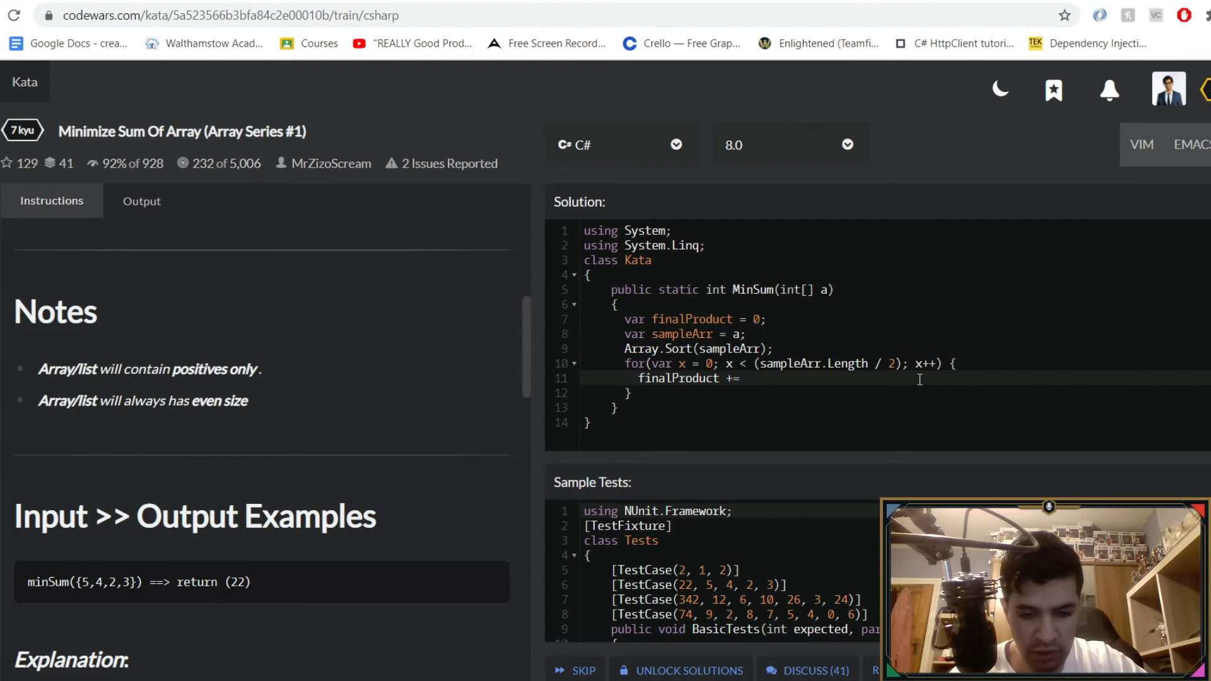
pyautogui.write('sampleArr[x')
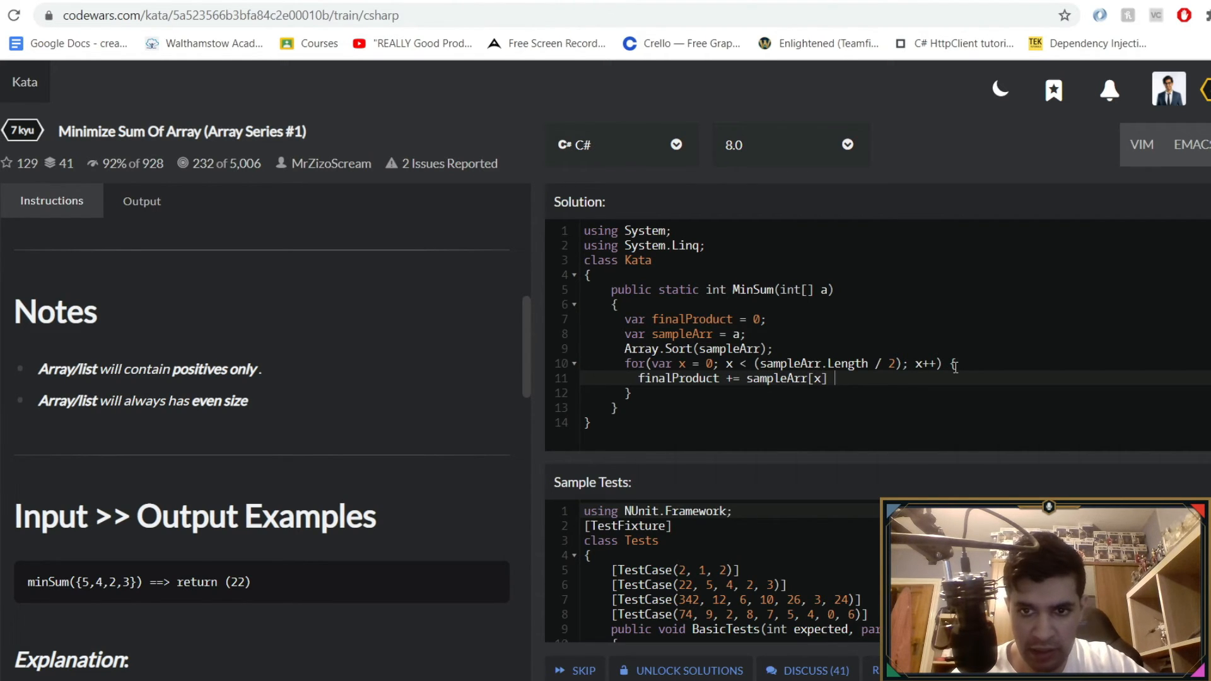
pyautogui.write('* sample')
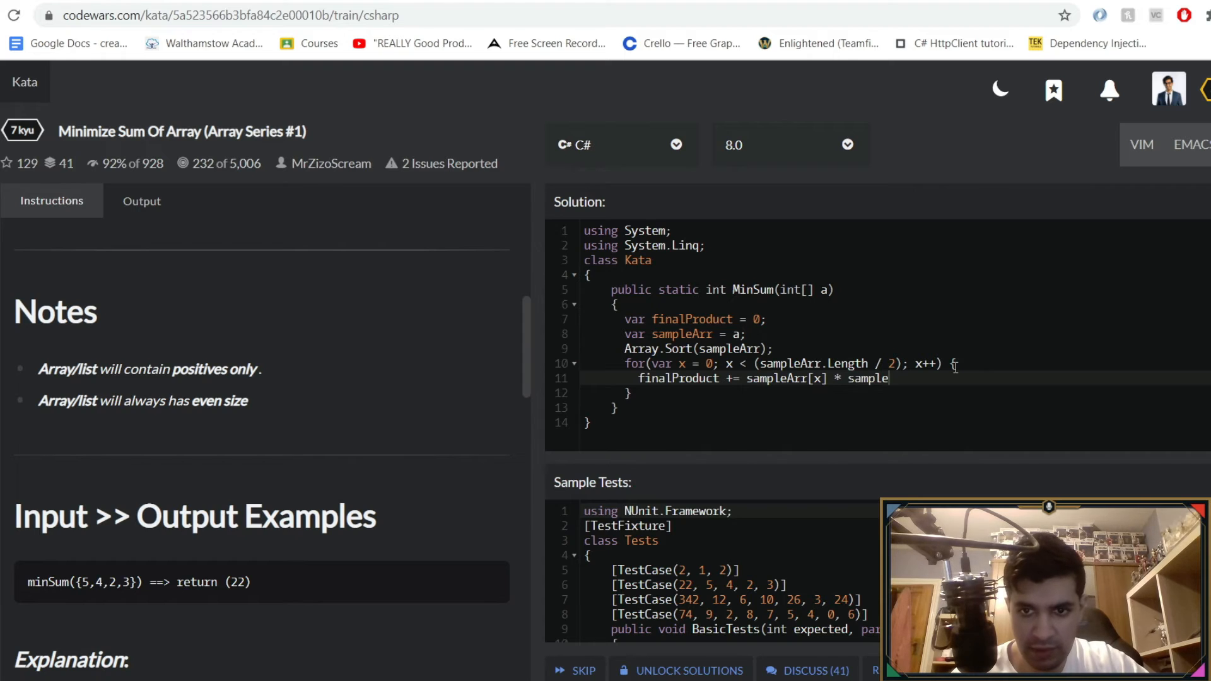
pyautogui.write('Arr[]')
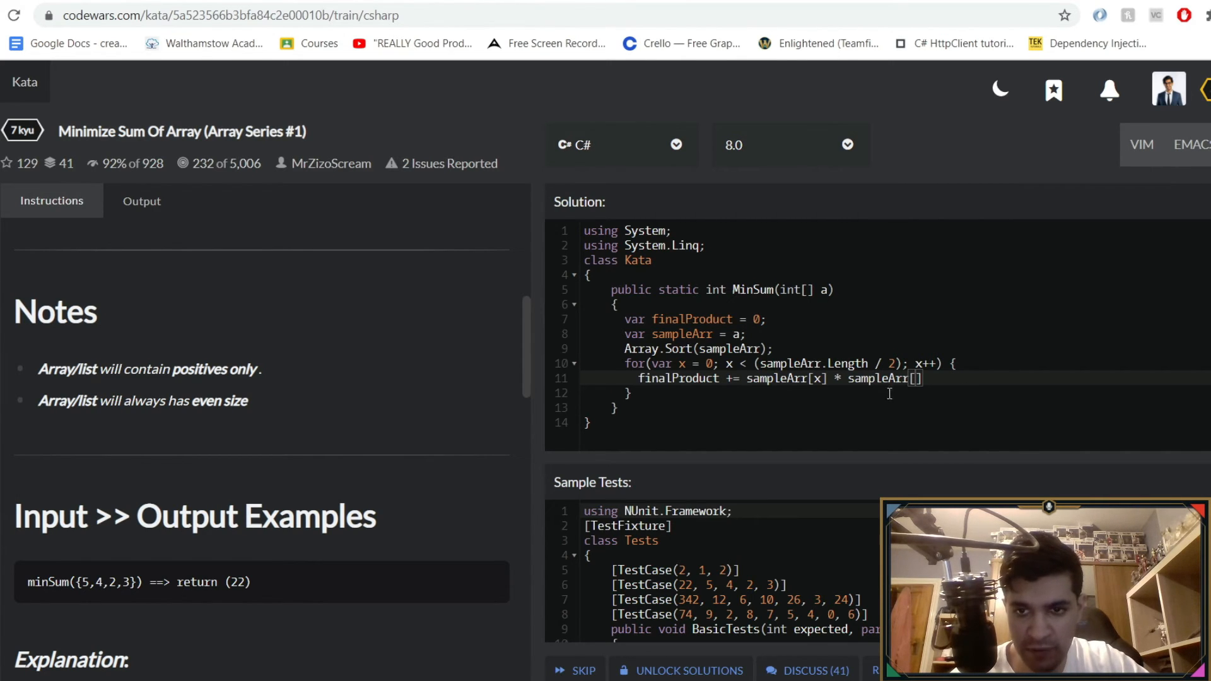
pyautogui.moveTo(892, 378)
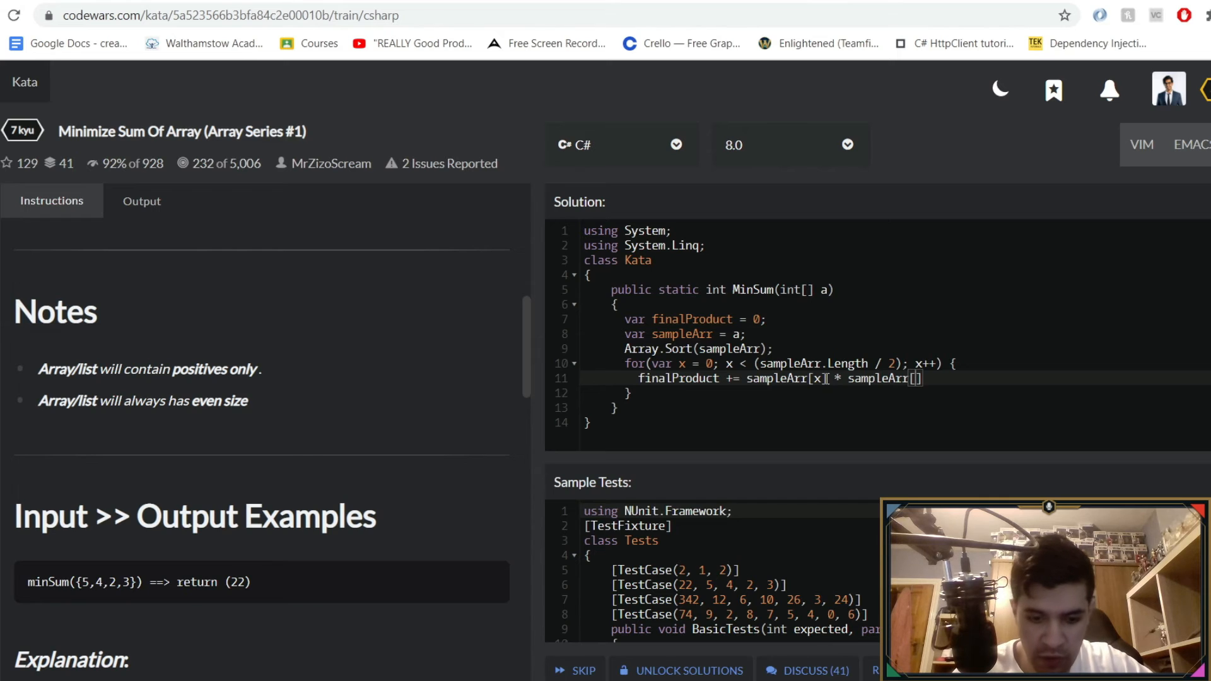
pyautogui.write('Length')
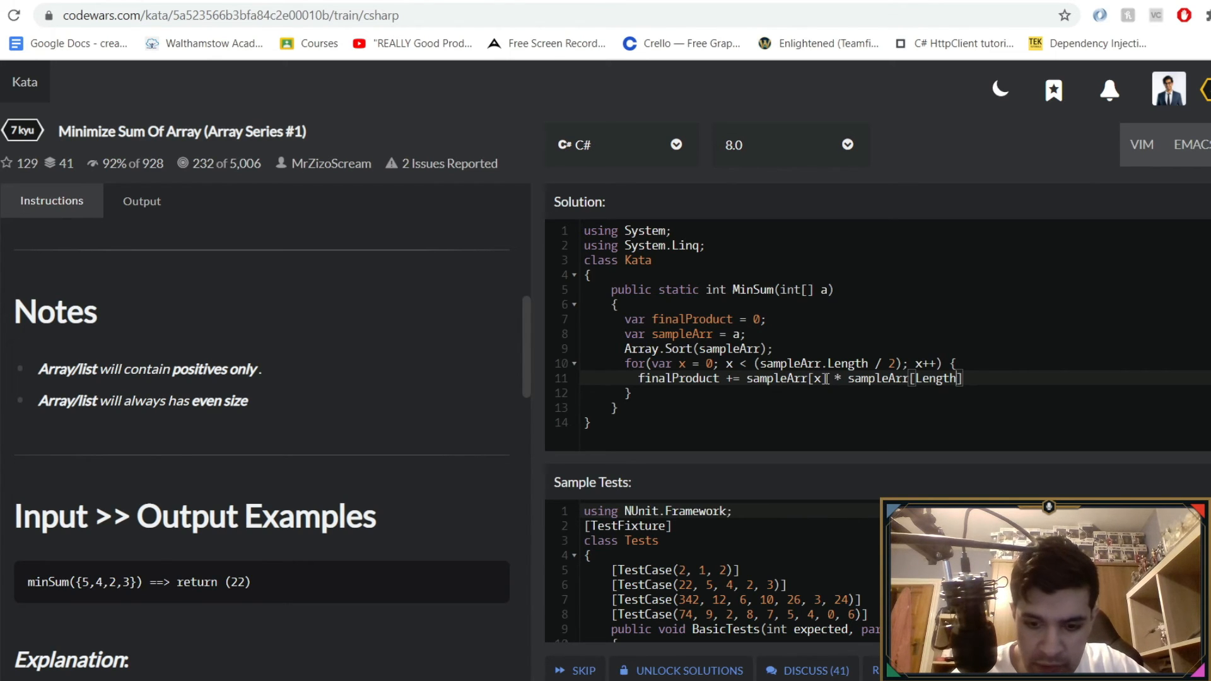
pyautogui.write('-(1 +')
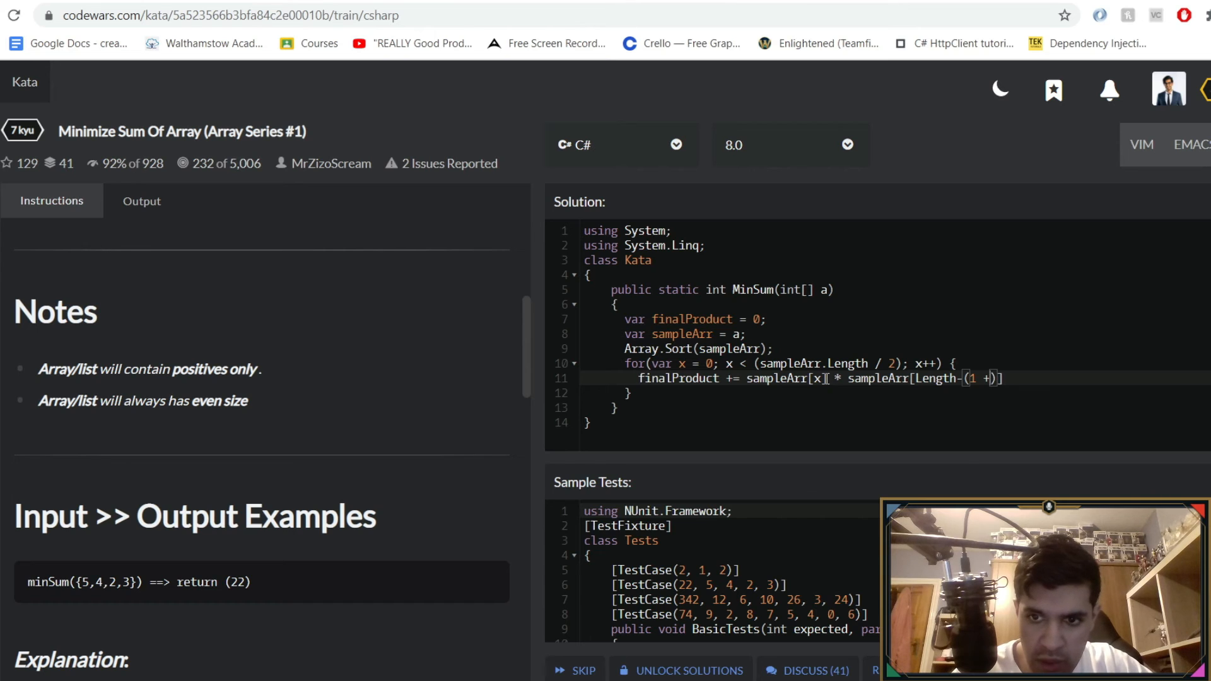
pyautogui.write('x')
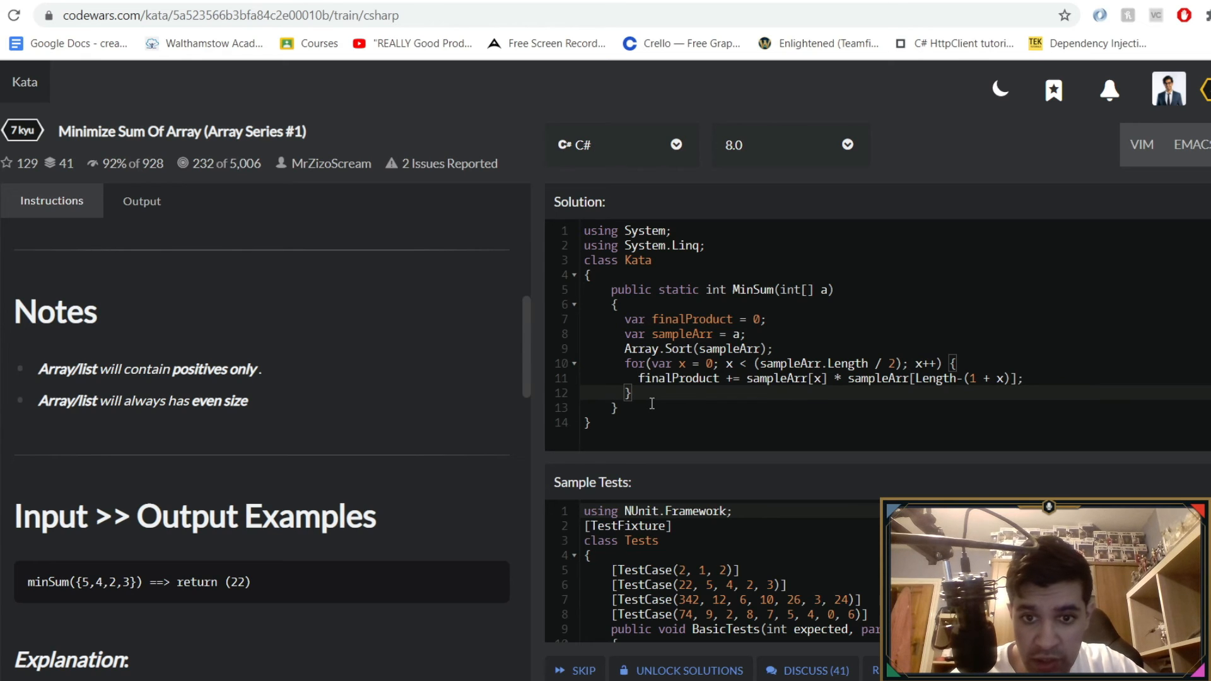
# Return finalProduct at the end of MinSum and run the tests.
pyautogui.write('return finalProdu')
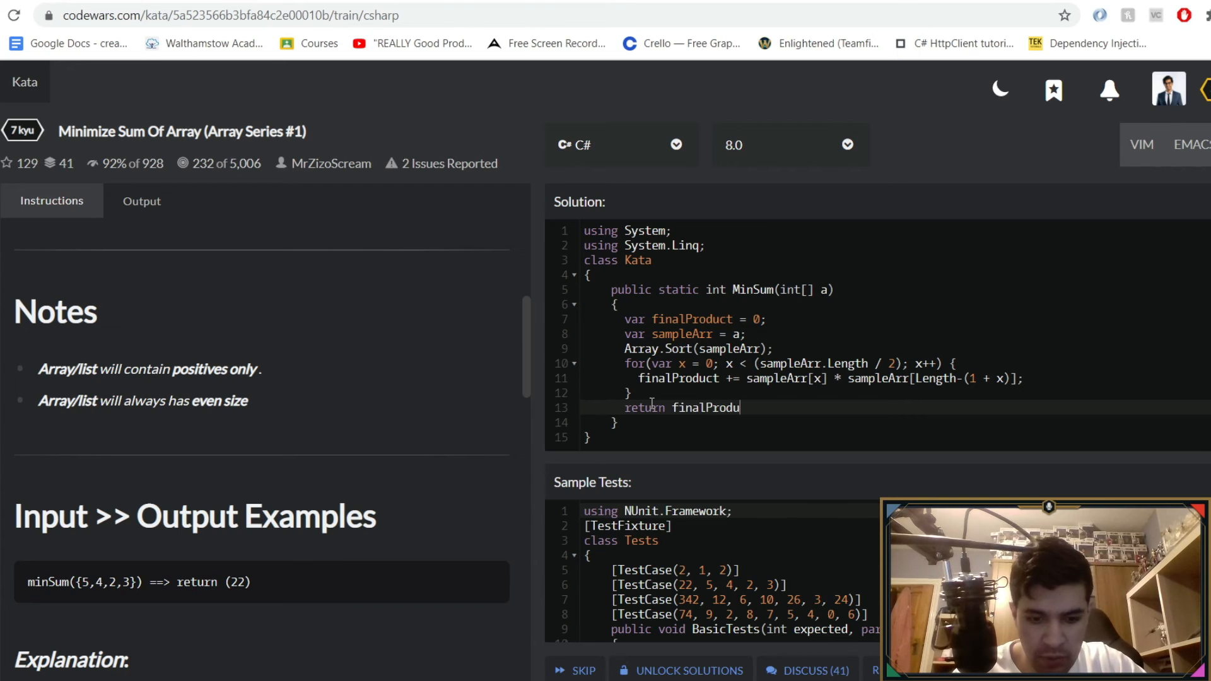
pyautogui.write('ct;')
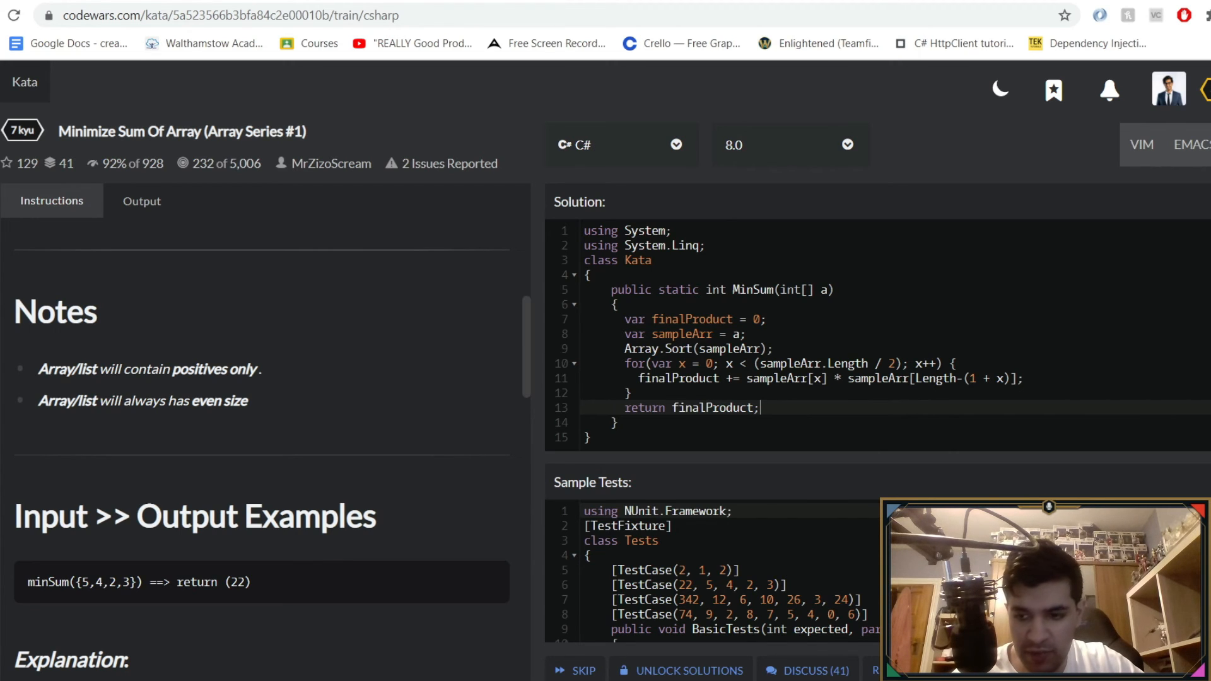
pyautogui.click(141, 201)
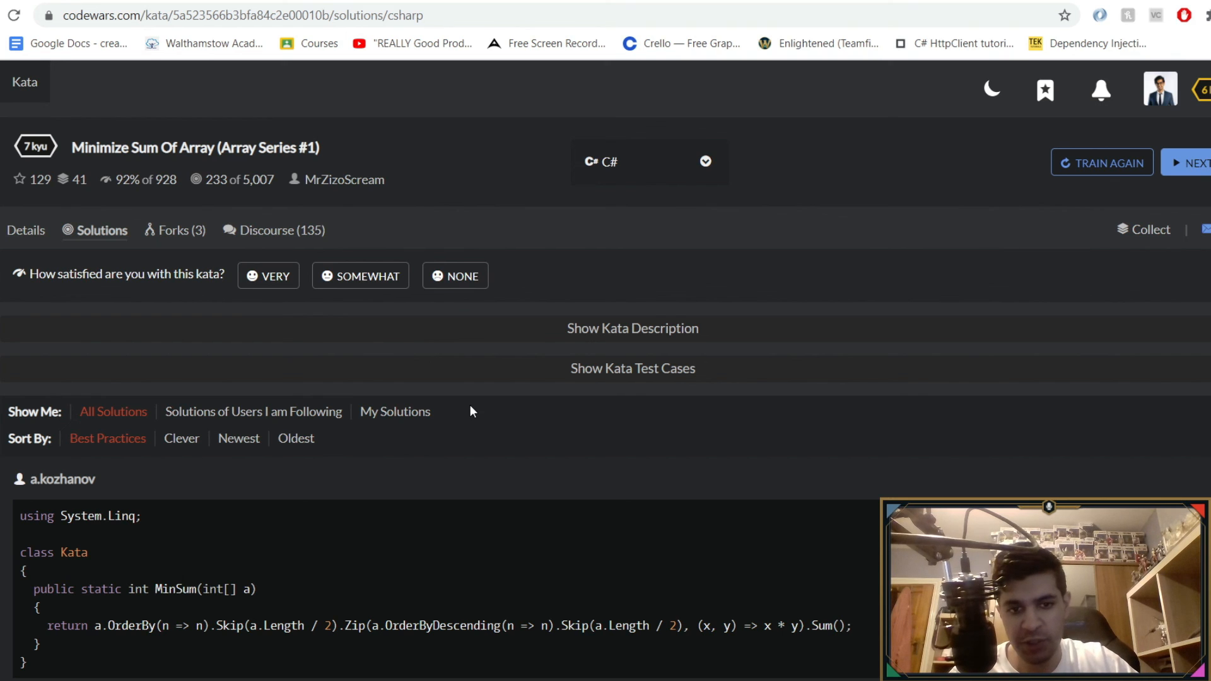
pyautogui.moveTo(486, 361)
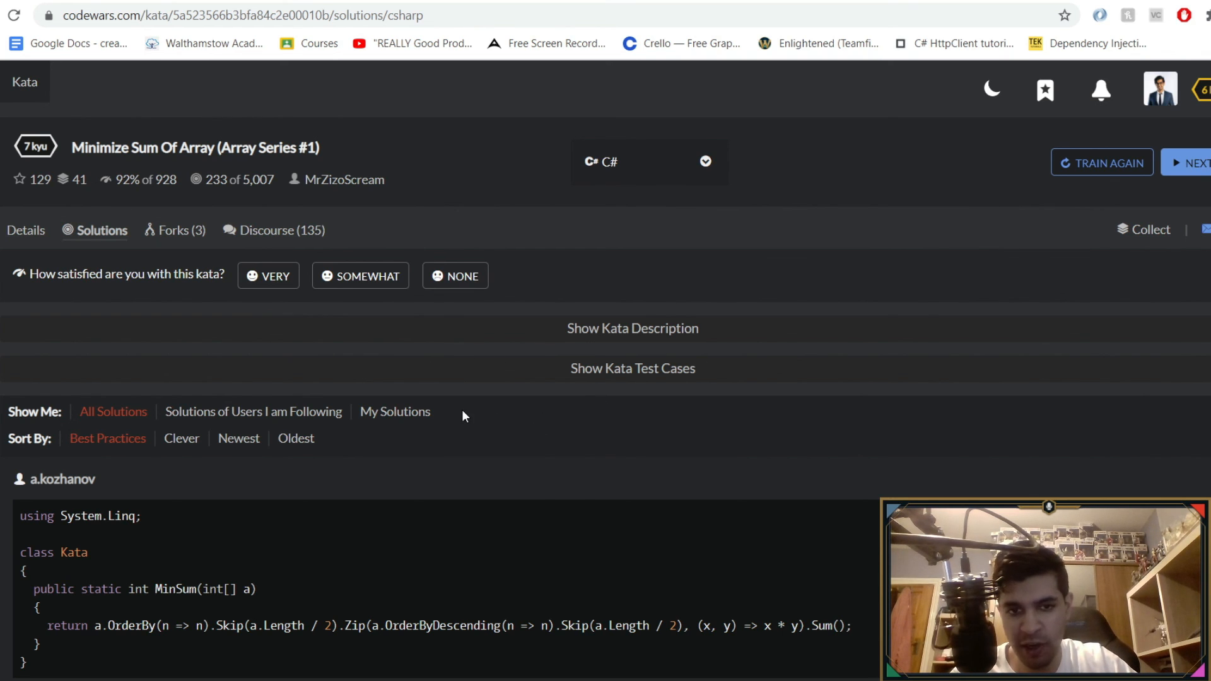
pyautogui.moveTo(1004, 293)
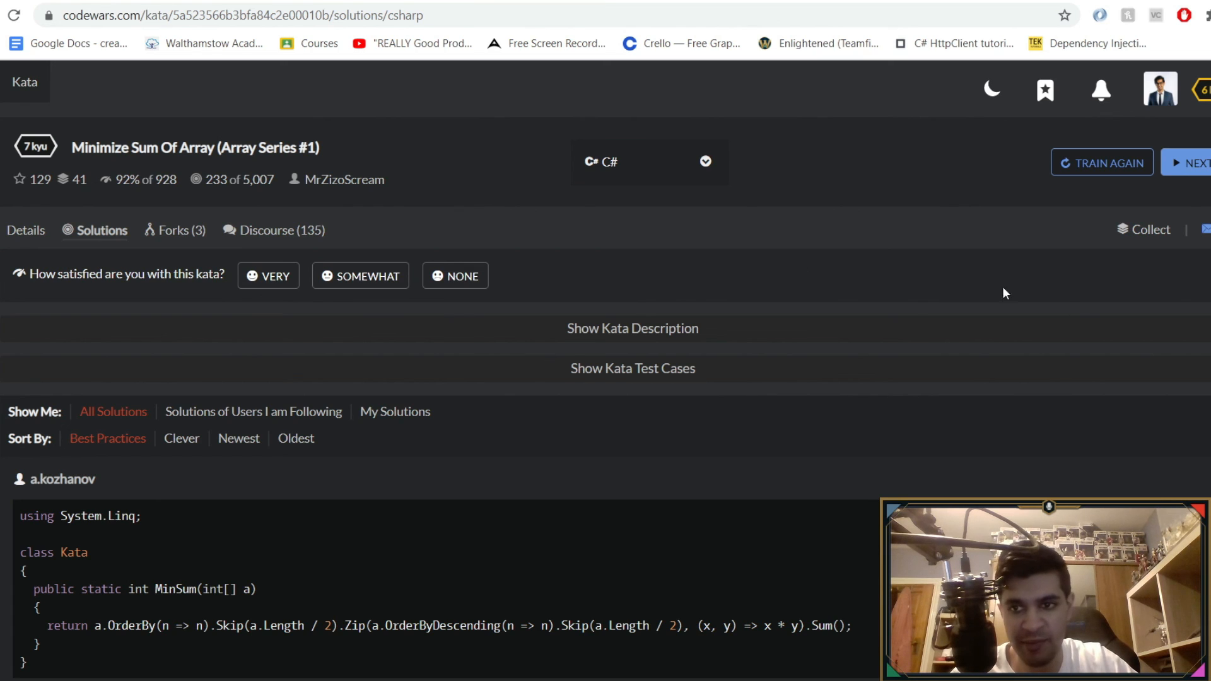